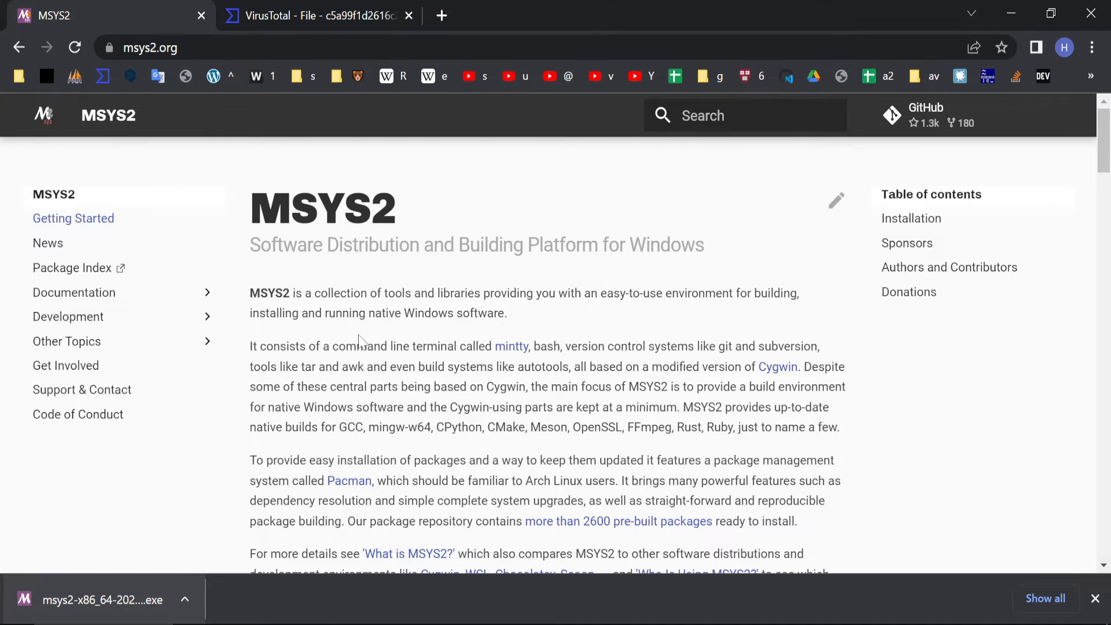
Download the MSYS2 installer from msys2.org, check its clean VirusTotal report and dismiss it
{"action": "scroll", "scroll_direction": "down", "scroll_amount": 3}
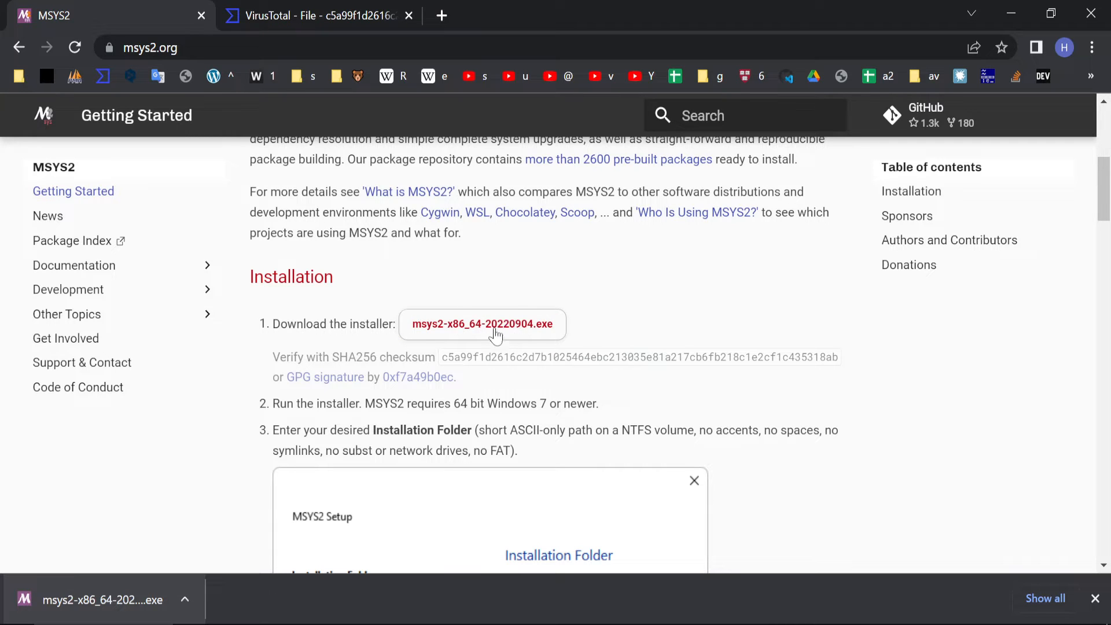
{"action": "left_click", "coordinate": [315, 15]}
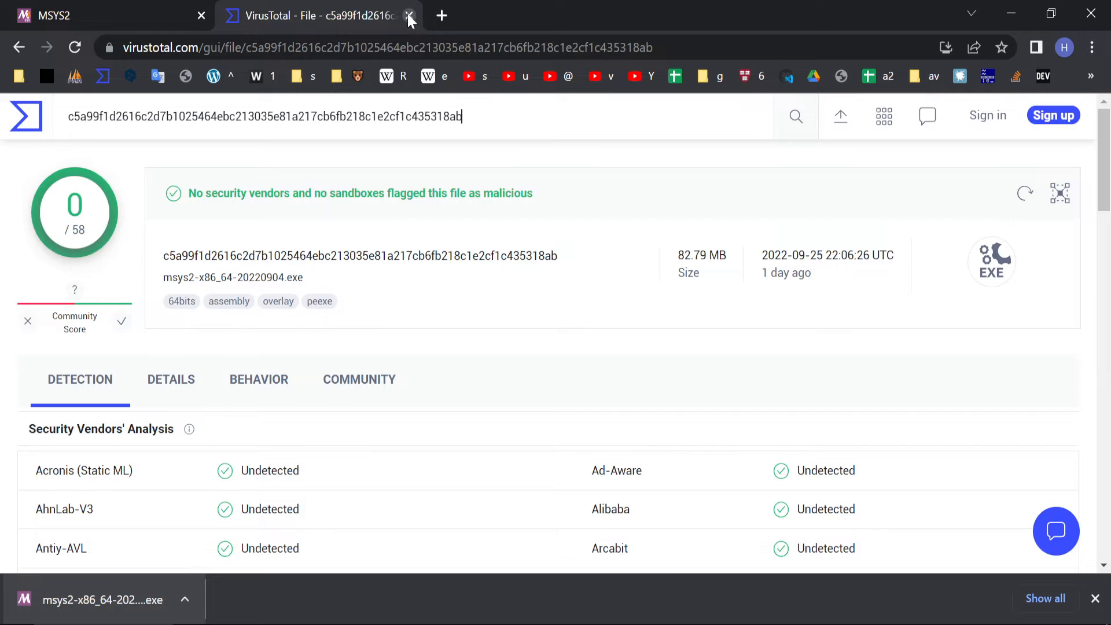
{"action": "left_click", "coordinate": [409, 15]}
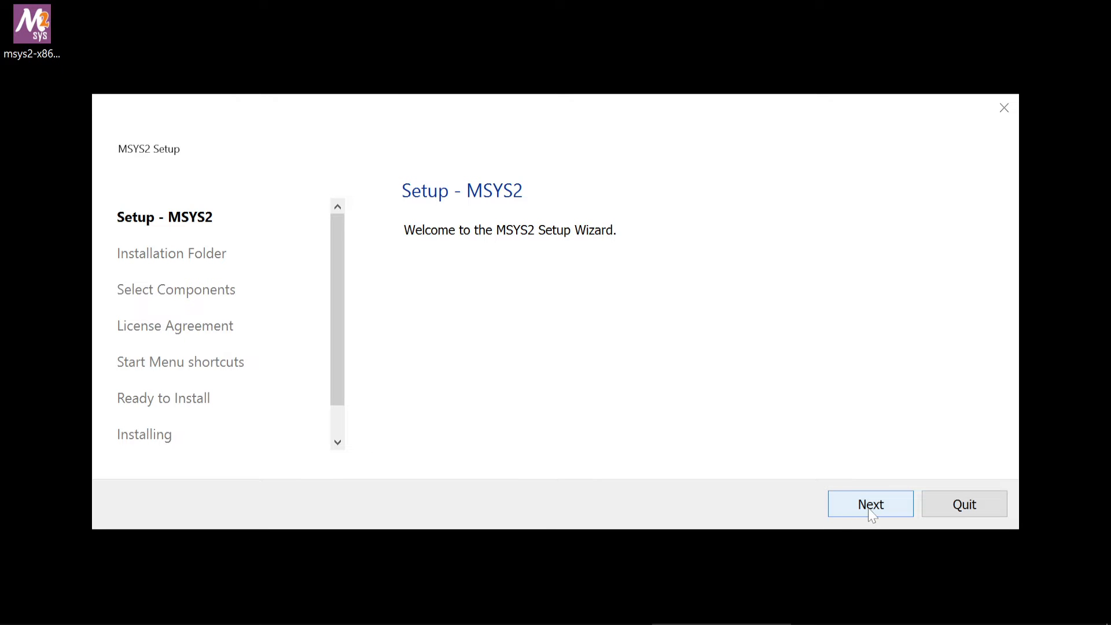
Install MSYS2 into C:\msys64 and finish the wizard with 'Run MSYS2 now' checked
{"action": "left_click", "coordinate": [868, 503]}
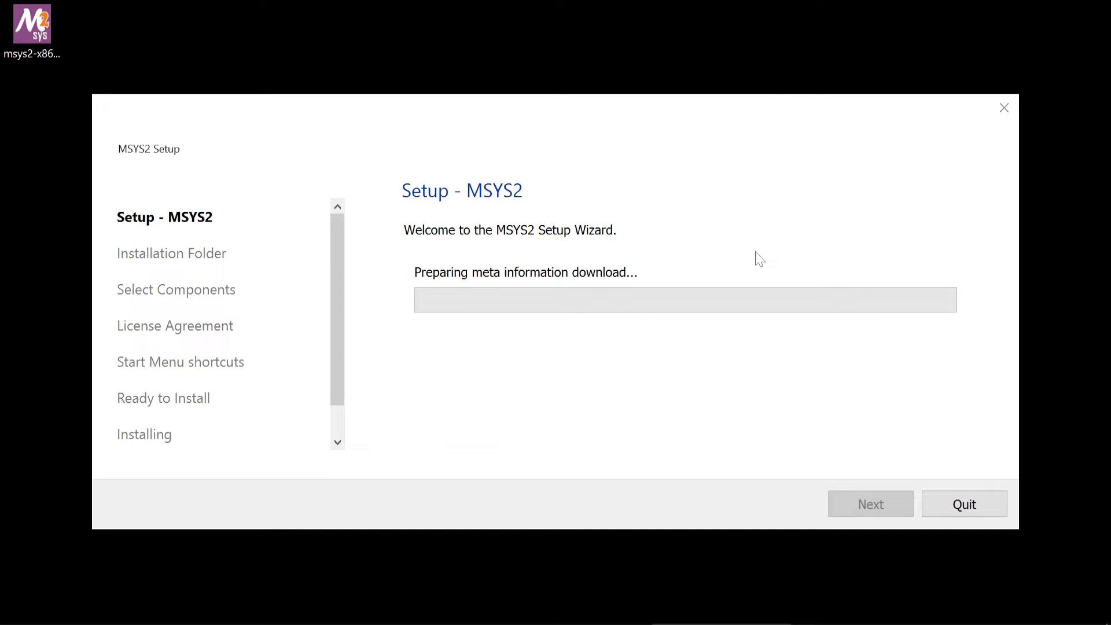
{"action": "left_click", "coordinate": [869, 504]}
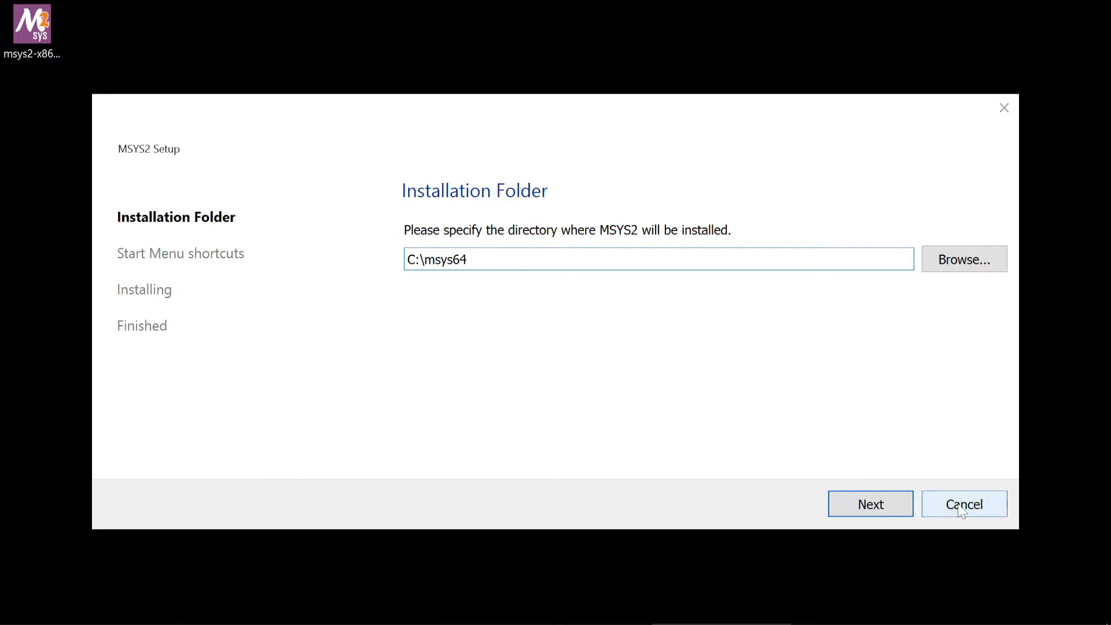
{"action": "mouse_move", "coordinate": [870, 503]}
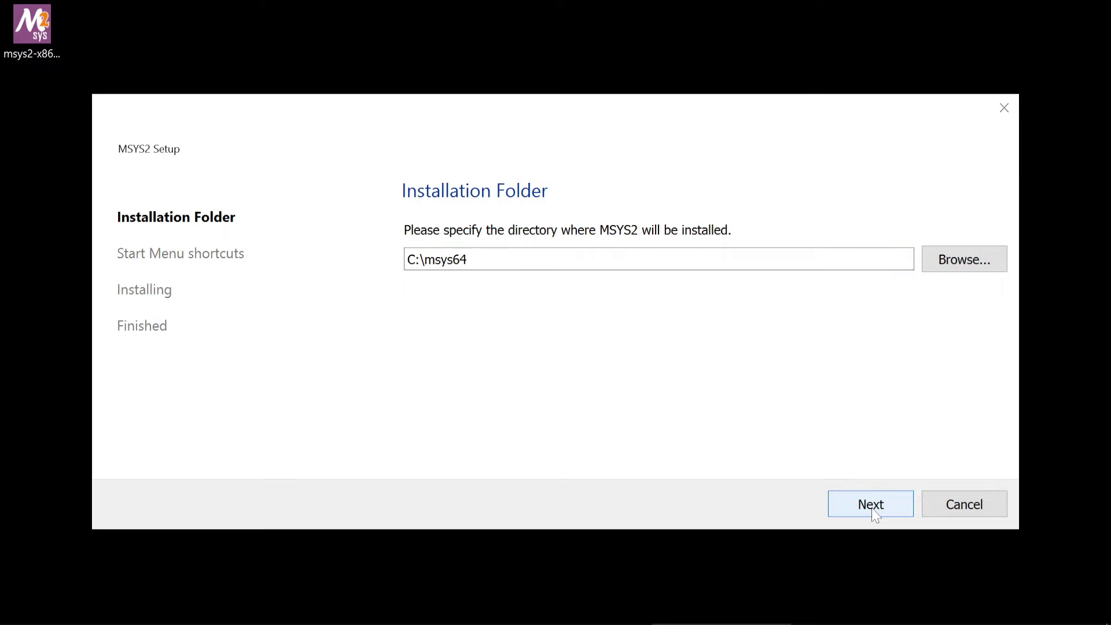
{"action": "left_click", "coordinate": [869, 503]}
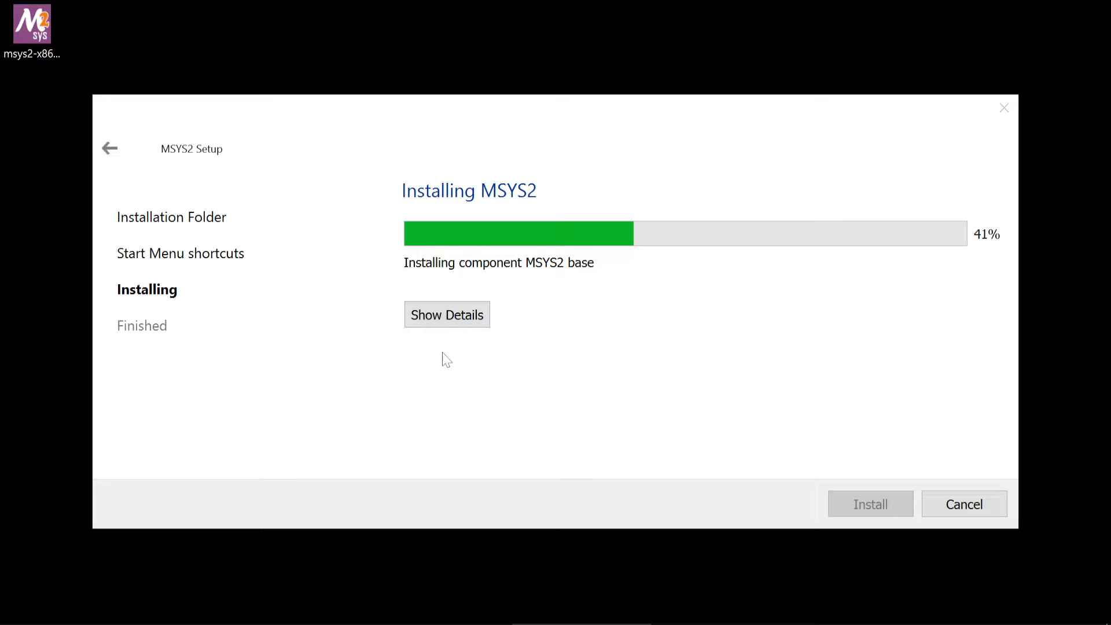
{"action": "left_click", "coordinate": [447, 314]}
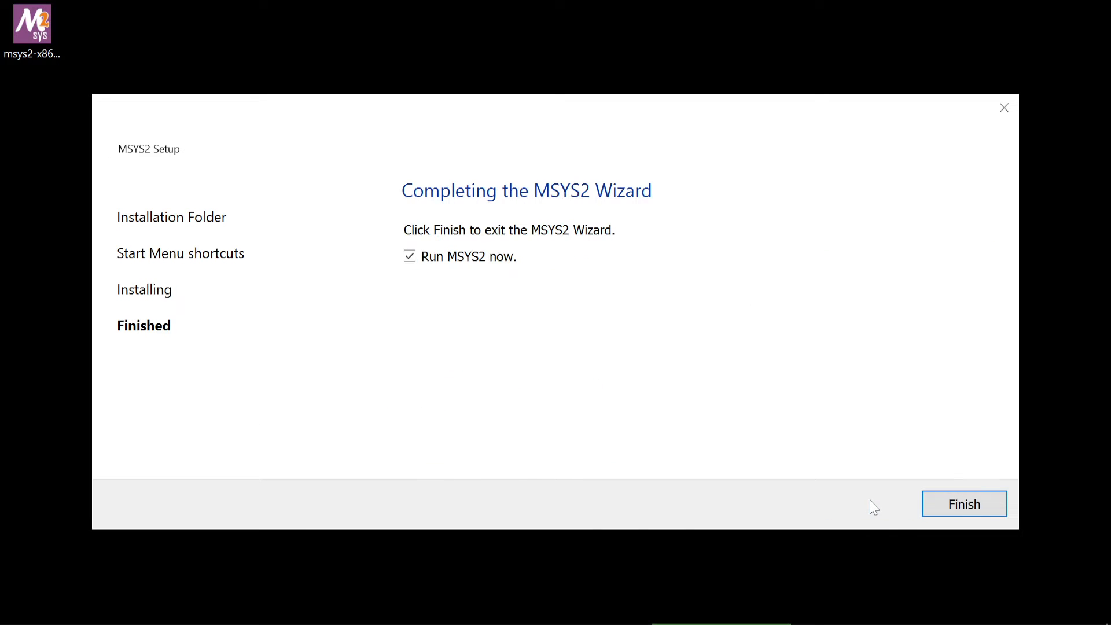
{"action": "left_click", "coordinate": [962, 503]}
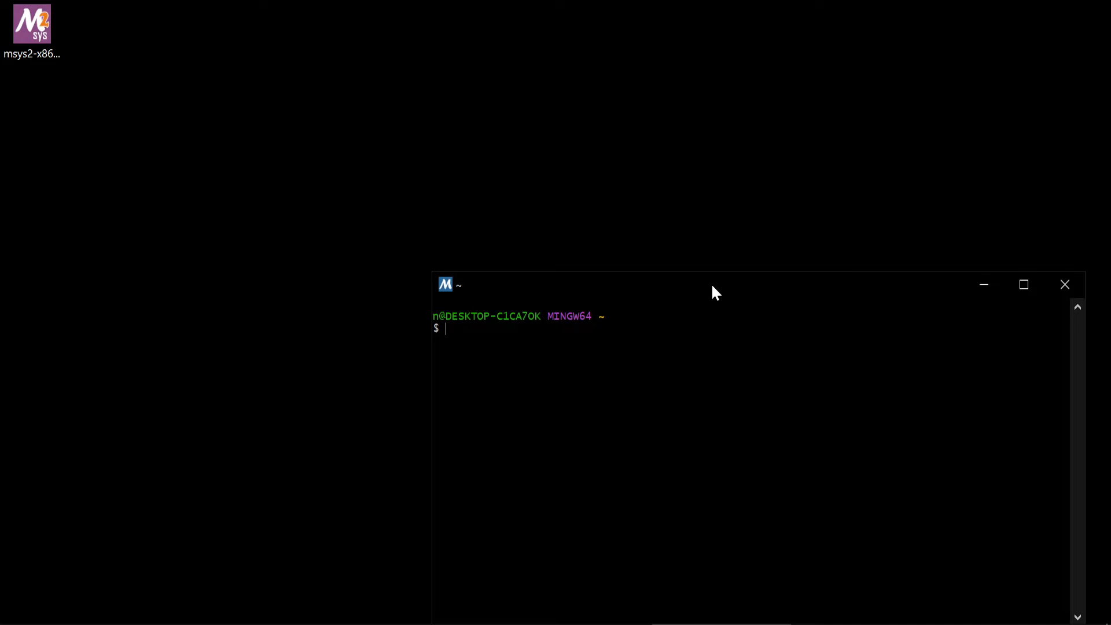
Run pacman -Suy, answering Y twice, to sync databases and upgrade msys2-runtime and pacman
{"action": "left_click_drag", "start_coordinate": [715, 285], "coordinate": [577, 178]}
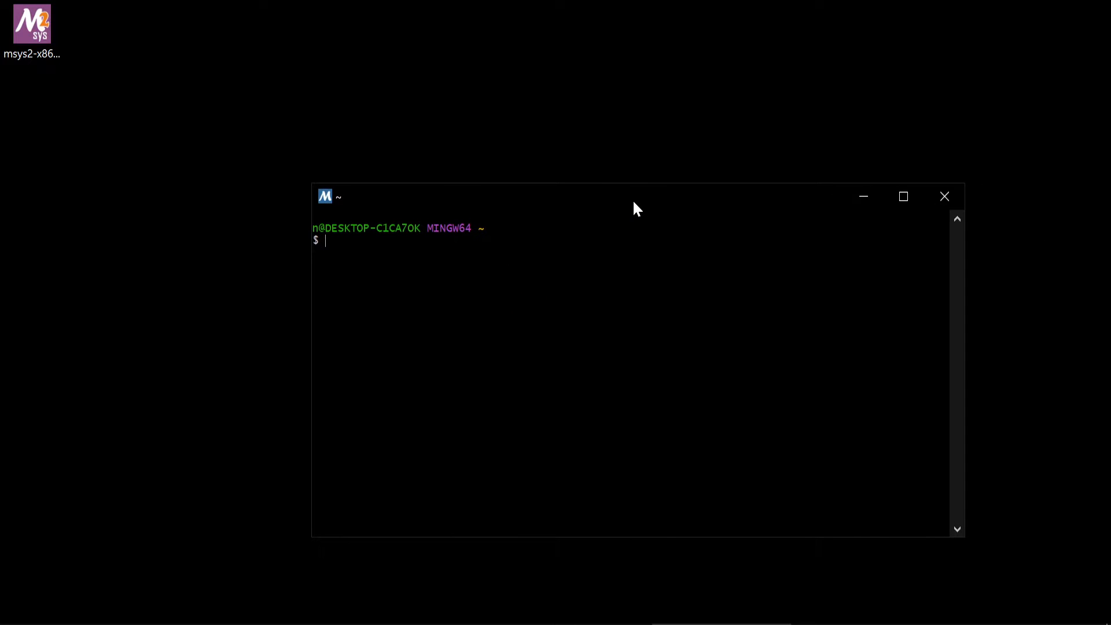
{"action": "type", "text": "pa"}
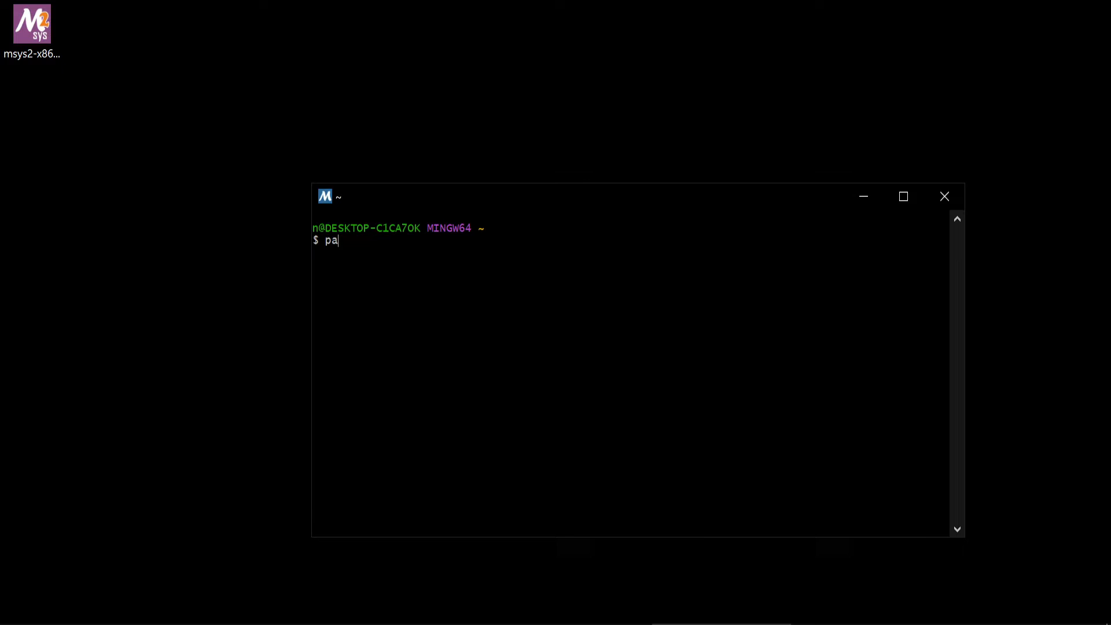
{"action": "type", "text": "cman"}
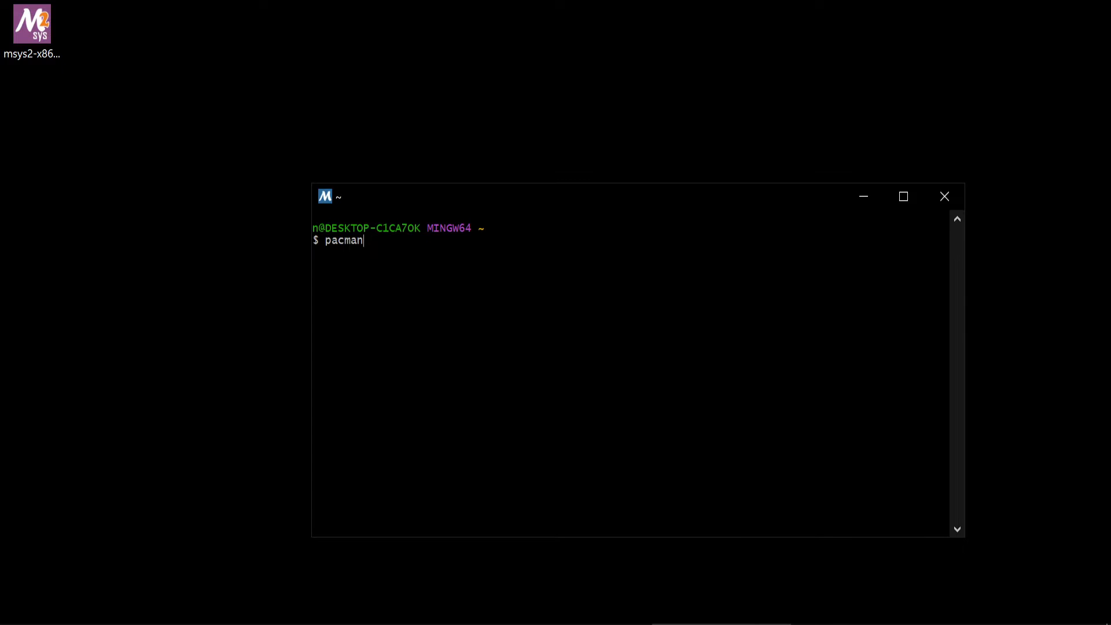
{"action": "type", "text": "-S"}
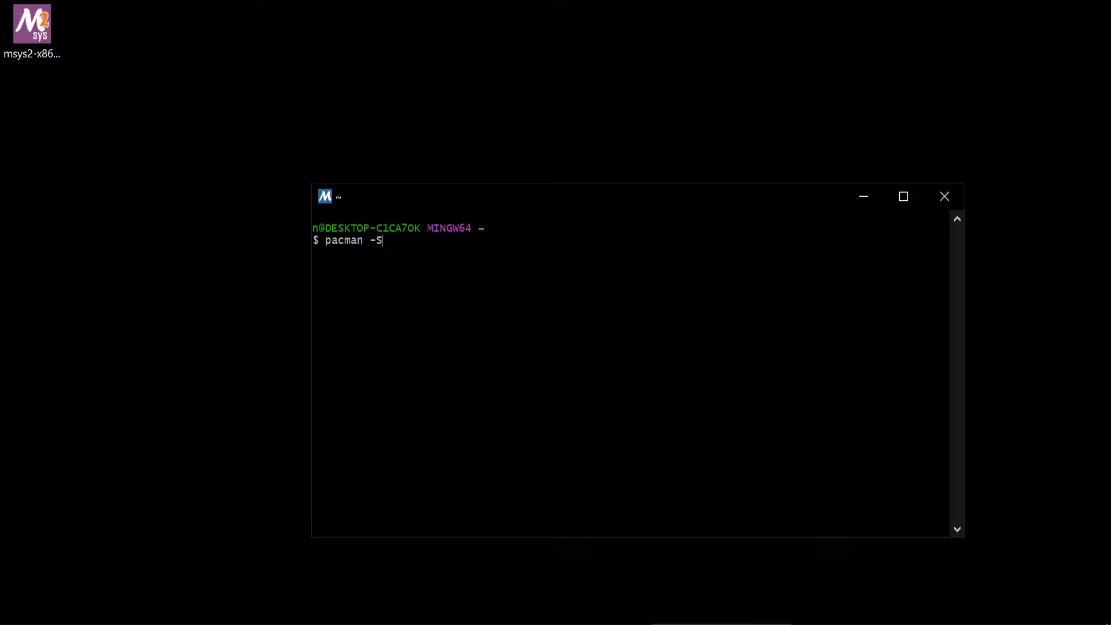
{"action": "type", "text": "uy"}
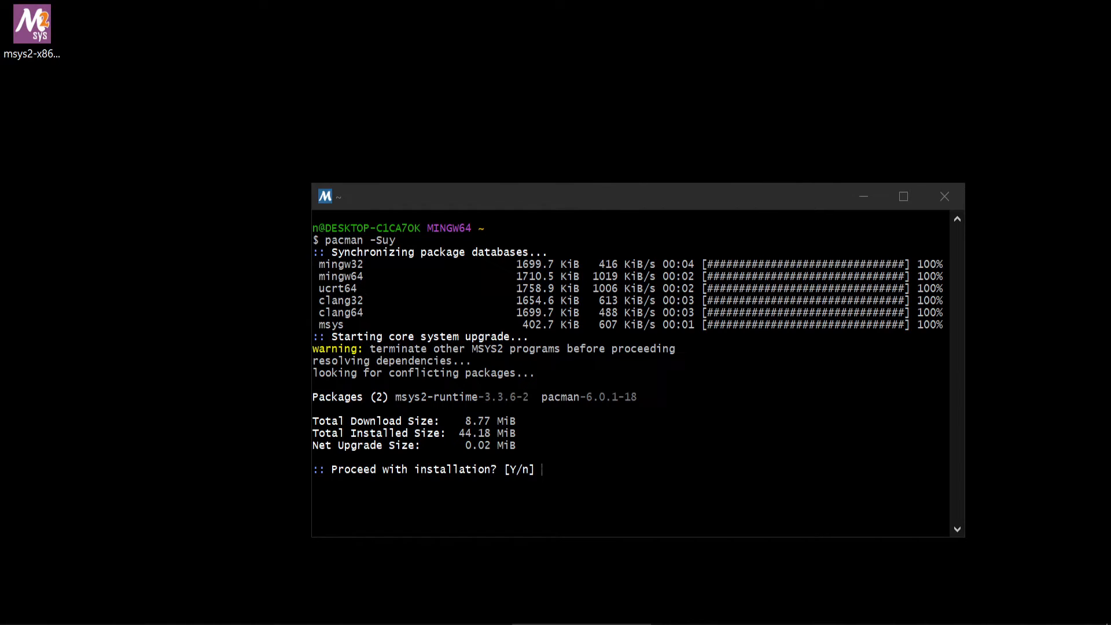
{"action": "type", "text": "Y"}
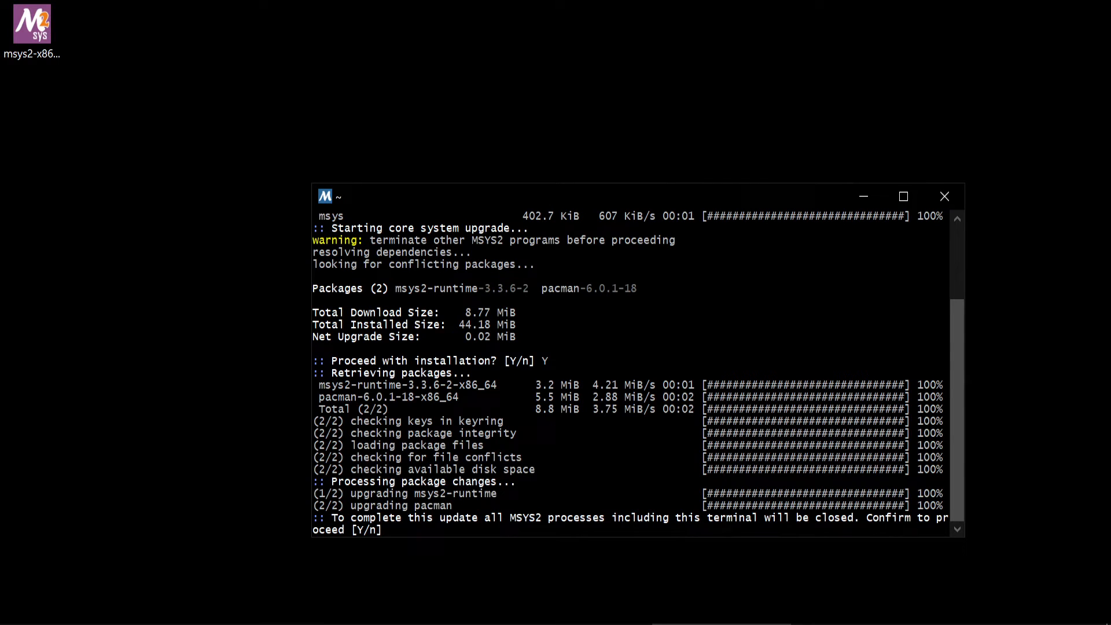
{"action": "type", "text": "Y"}
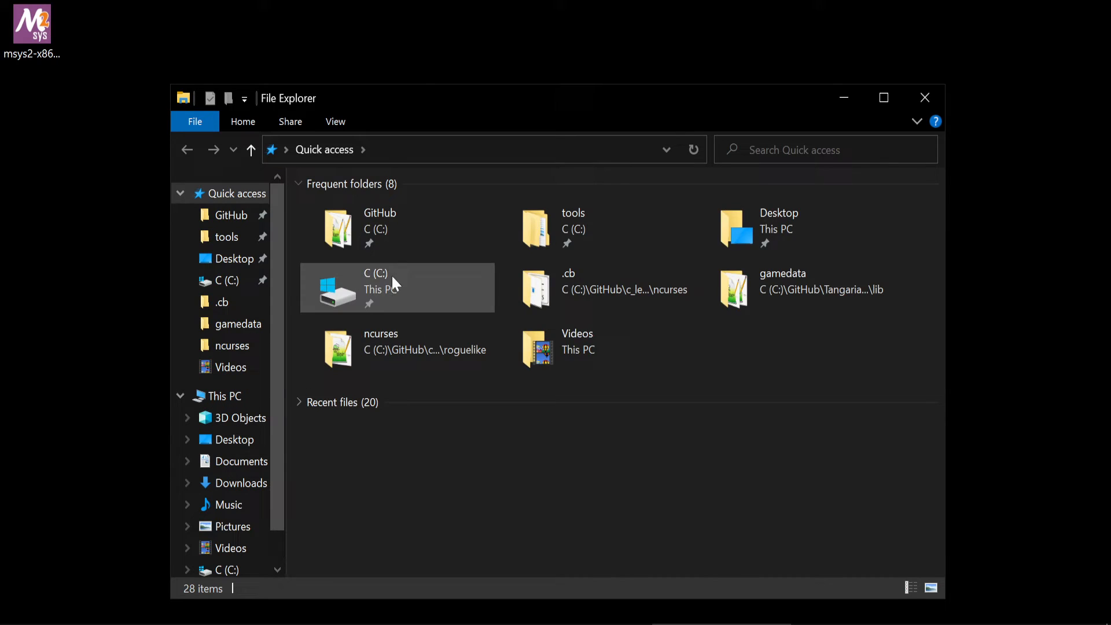
Browse to C:\msys64 in File Explorer and locate the msys2.exe launcher among its folders
{"action": "double_click", "coordinate": [375, 287]}
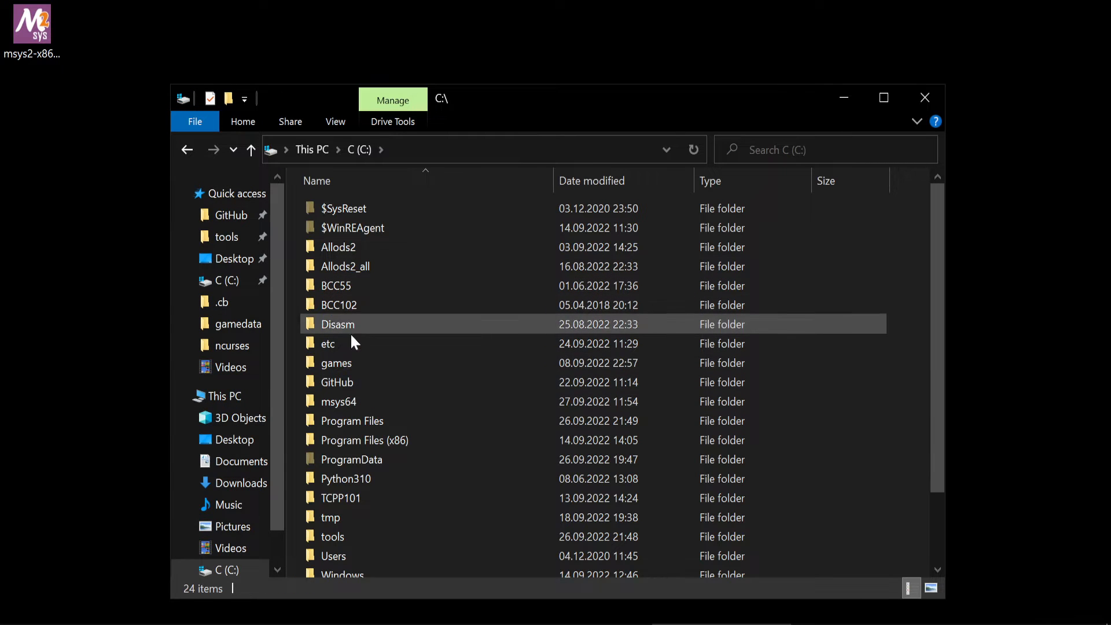
{"action": "left_click", "coordinate": [338, 401]}
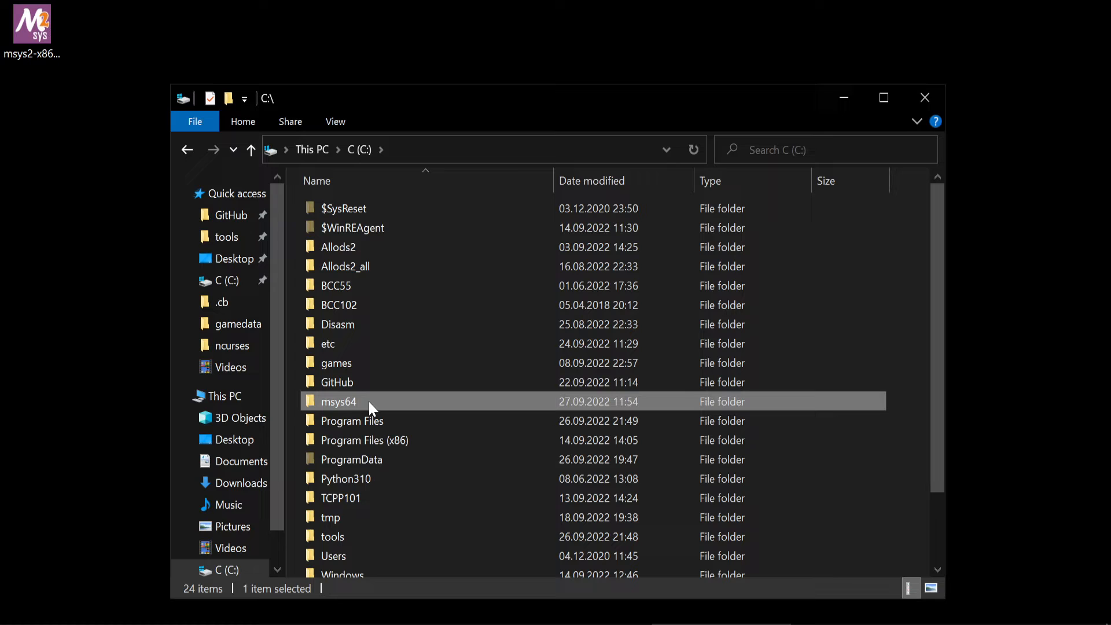
{"action": "double_click", "coordinate": [339, 401]}
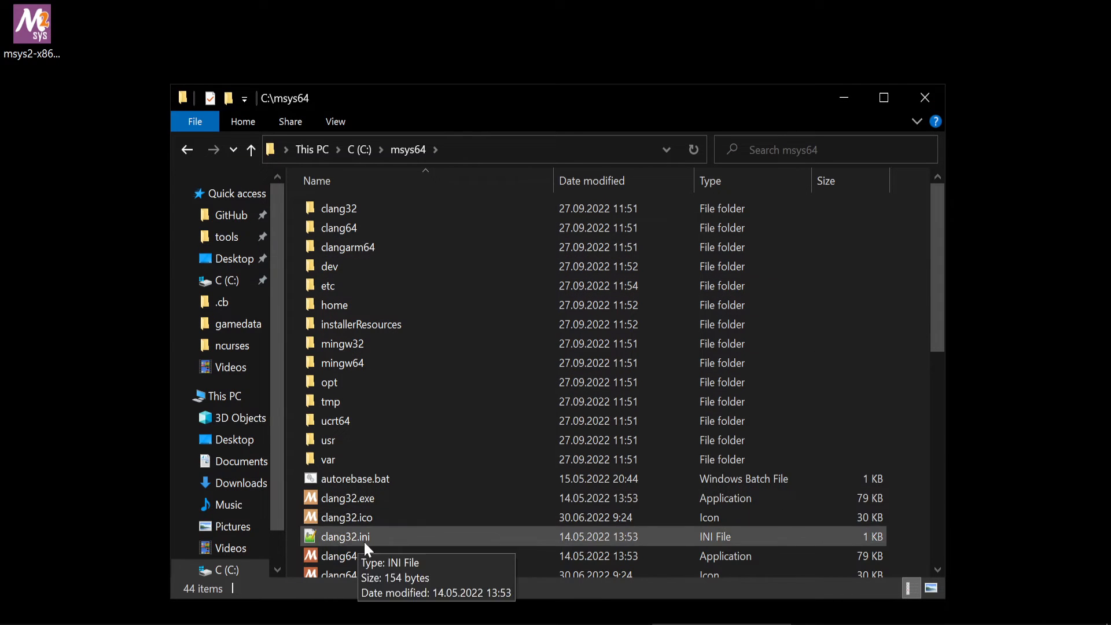
{"action": "scroll", "scroll_direction": "down", "scroll_amount": 3}
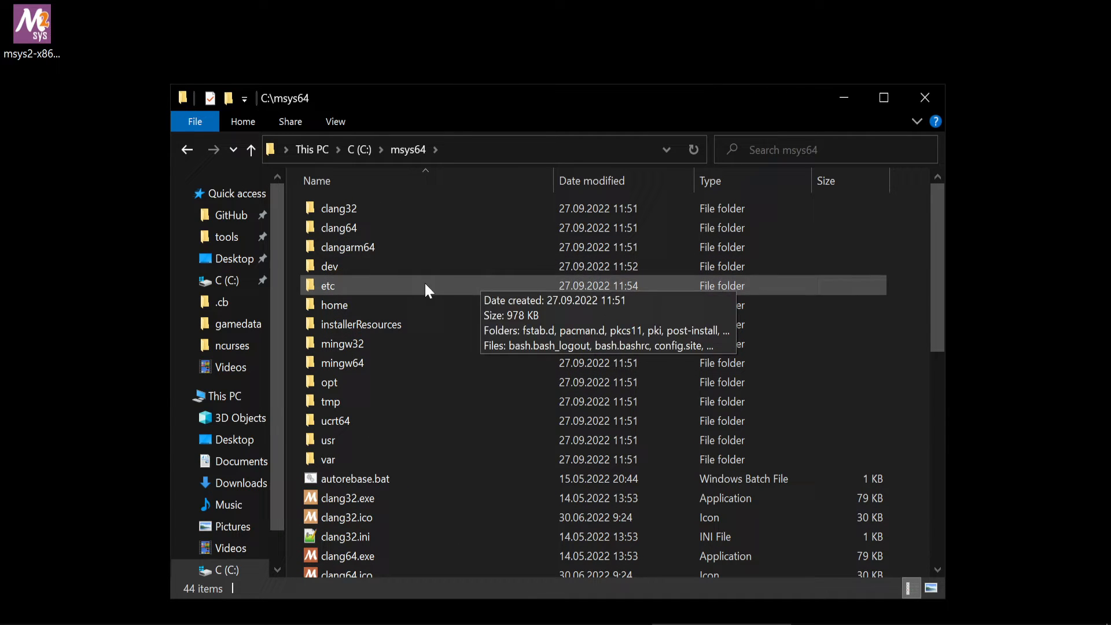
{"action": "left_click", "coordinate": [342, 363]}
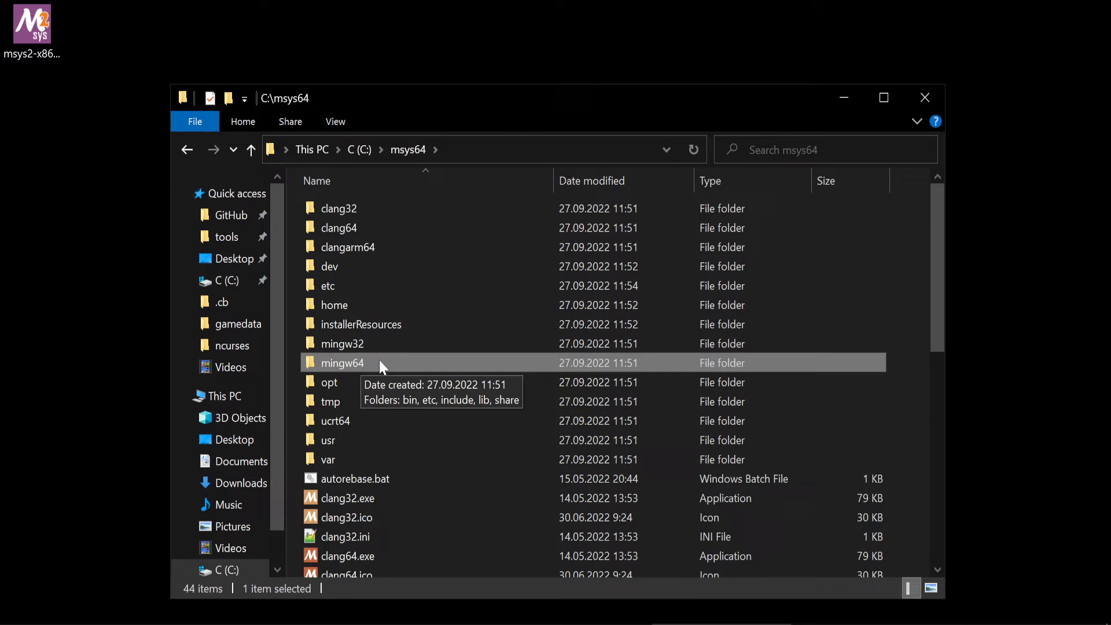
{"action": "scroll", "scroll_direction": "down", "scroll_amount": 3}
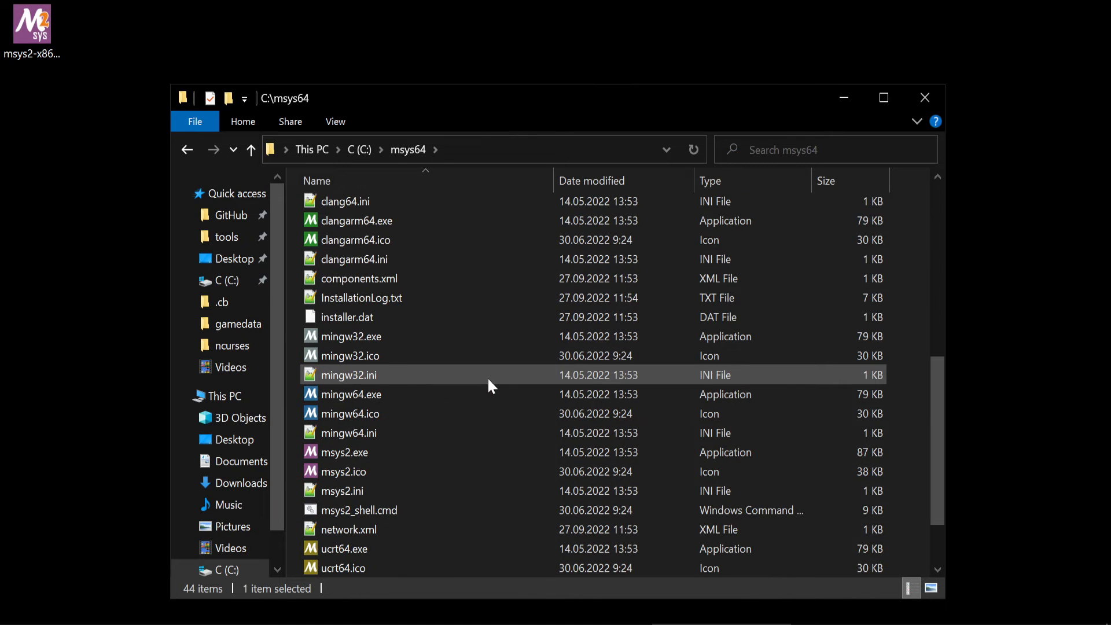
{"action": "left_click", "coordinate": [344, 453]}
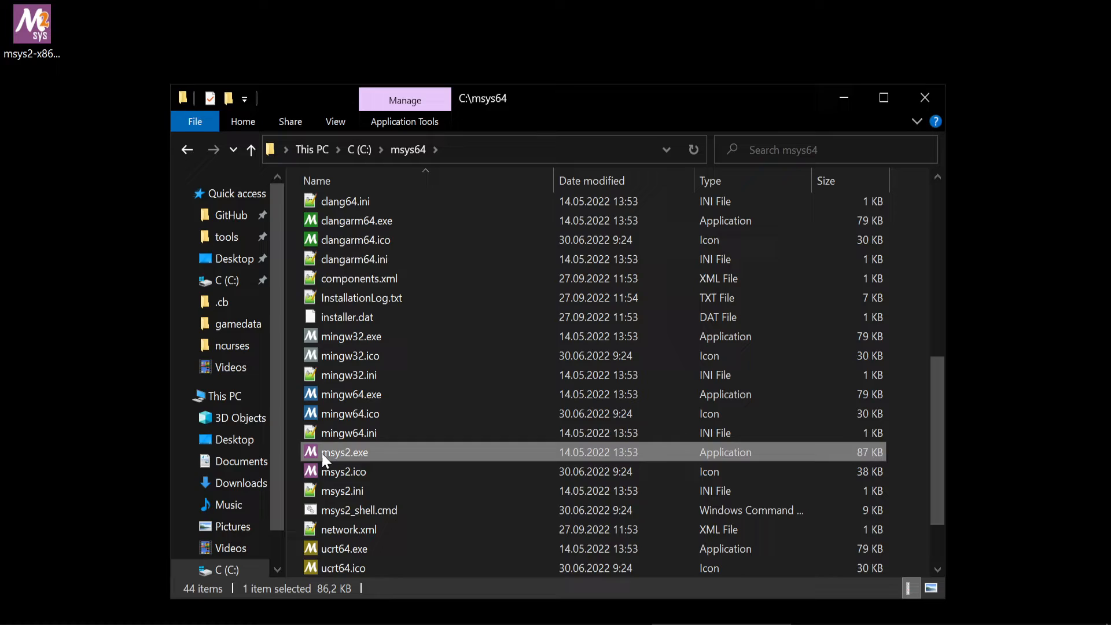
Launch the MSYS2 MSYS terminal and prune the package cache with paccache -r
{"action": "double_click", "coordinate": [344, 452]}
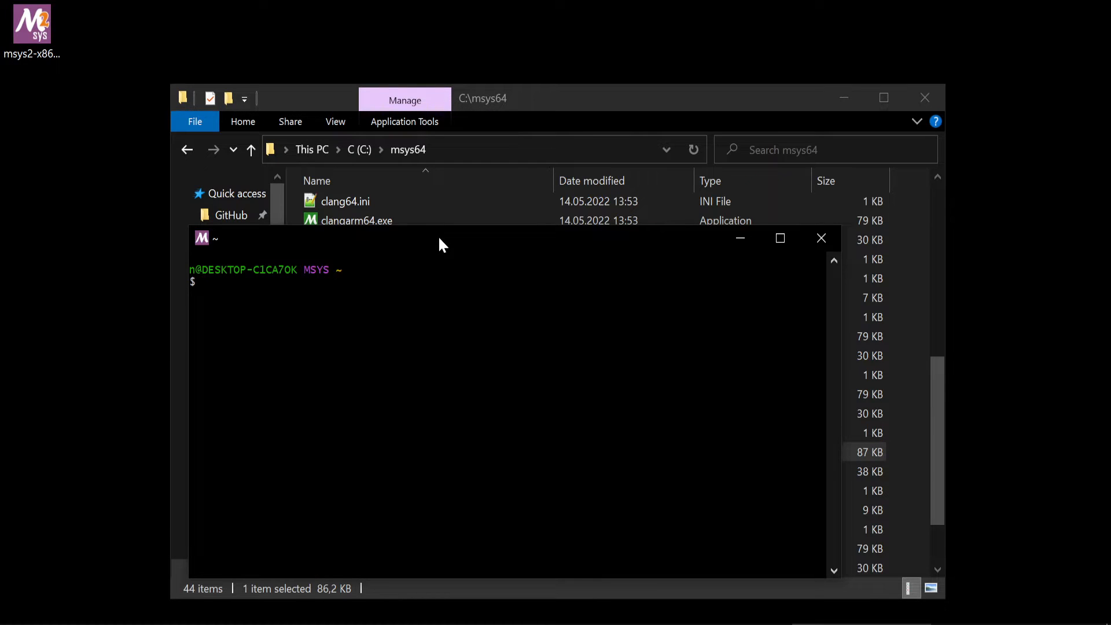
{"action": "type", "text": "pac"}
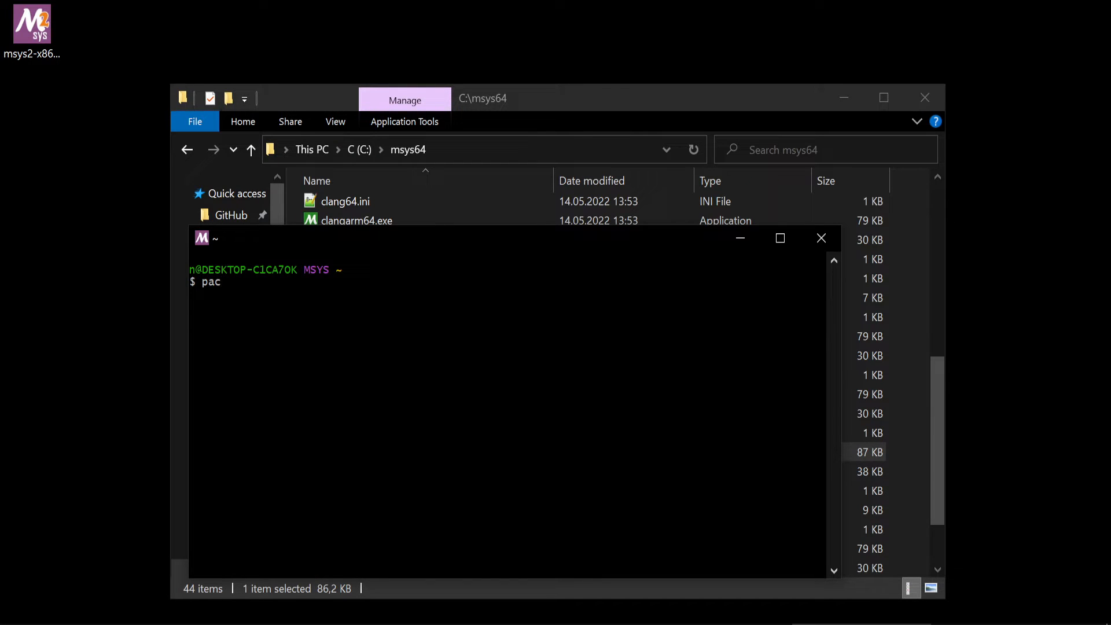
{"action": "type", "text": "cache -r"}
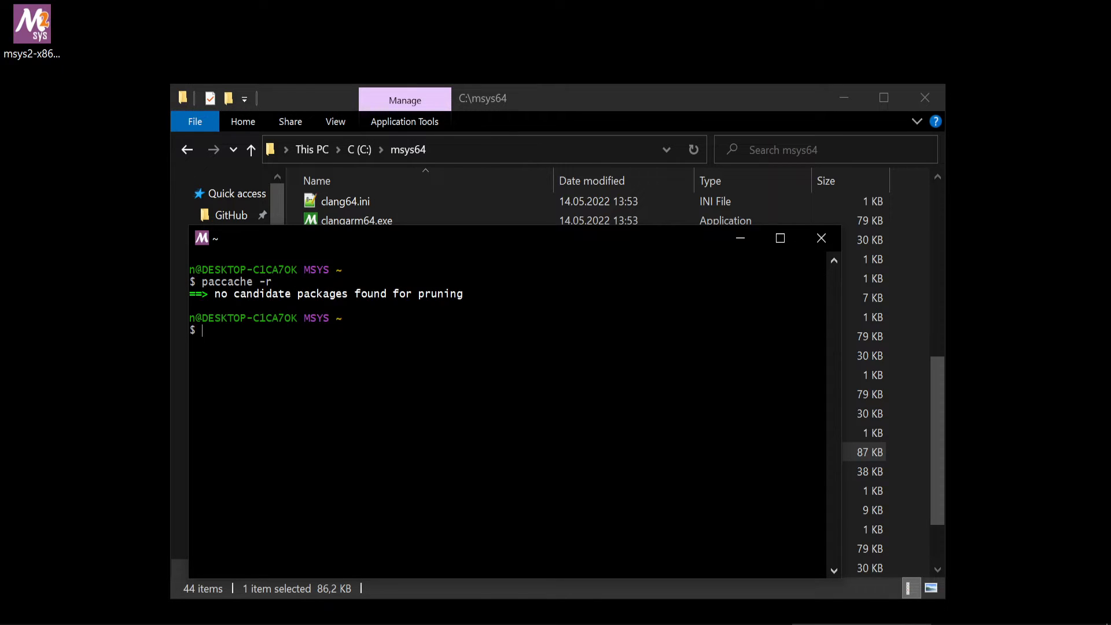
{"action": "double_click", "coordinate": [228, 281]}
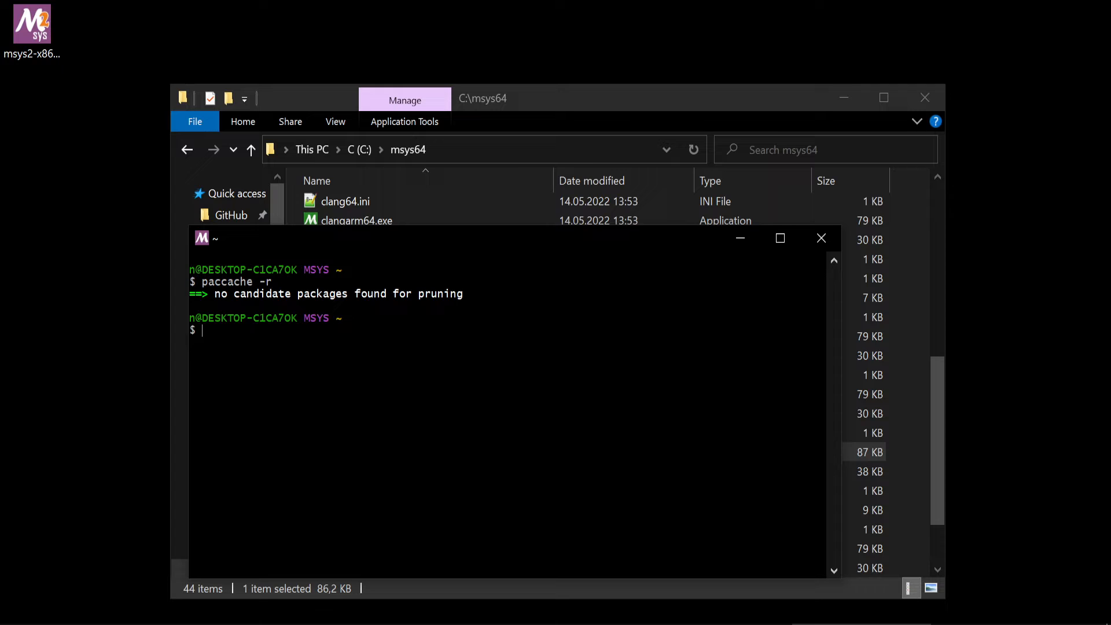
Search for gcc with pacman -Ss gcc and review the listed packages, including mingw-w64-x86_64-gcc 12.2.0-1
{"action": "type", "text": "pacm"}
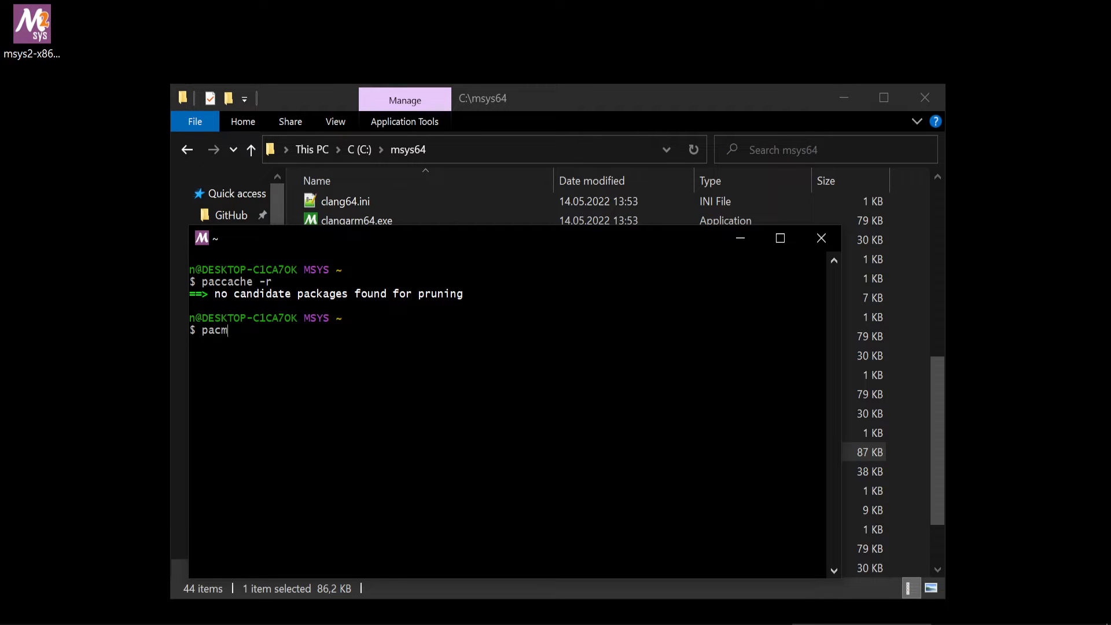
{"action": "type", "text": "an -Ss g"}
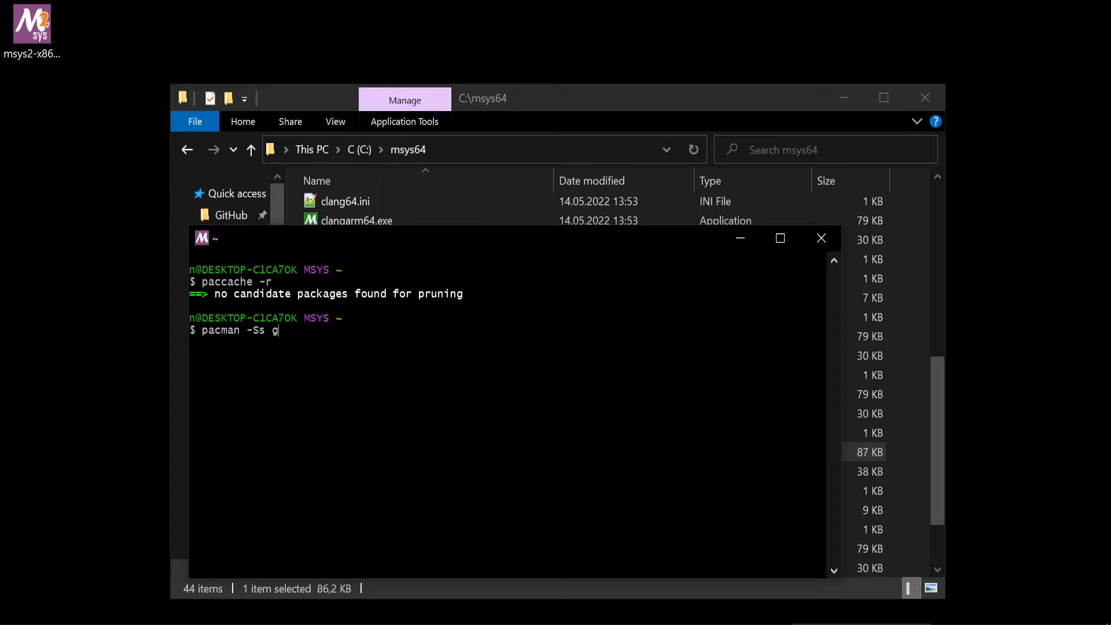
{"action": "type", "text": "cc"}
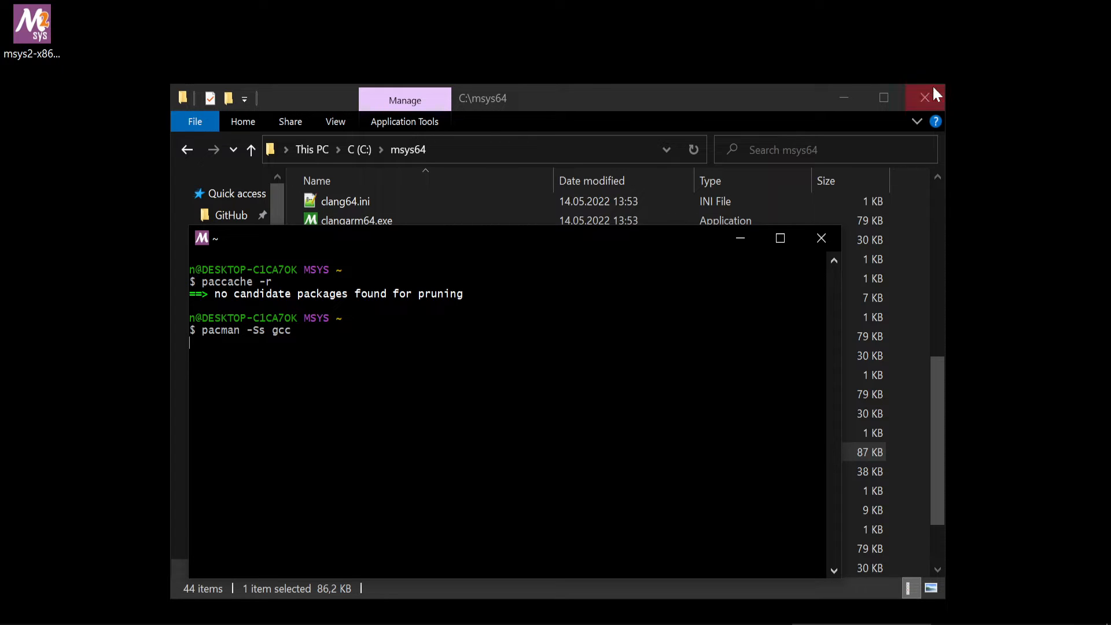
{"action": "mouse_move", "coordinate": [467, 248]}
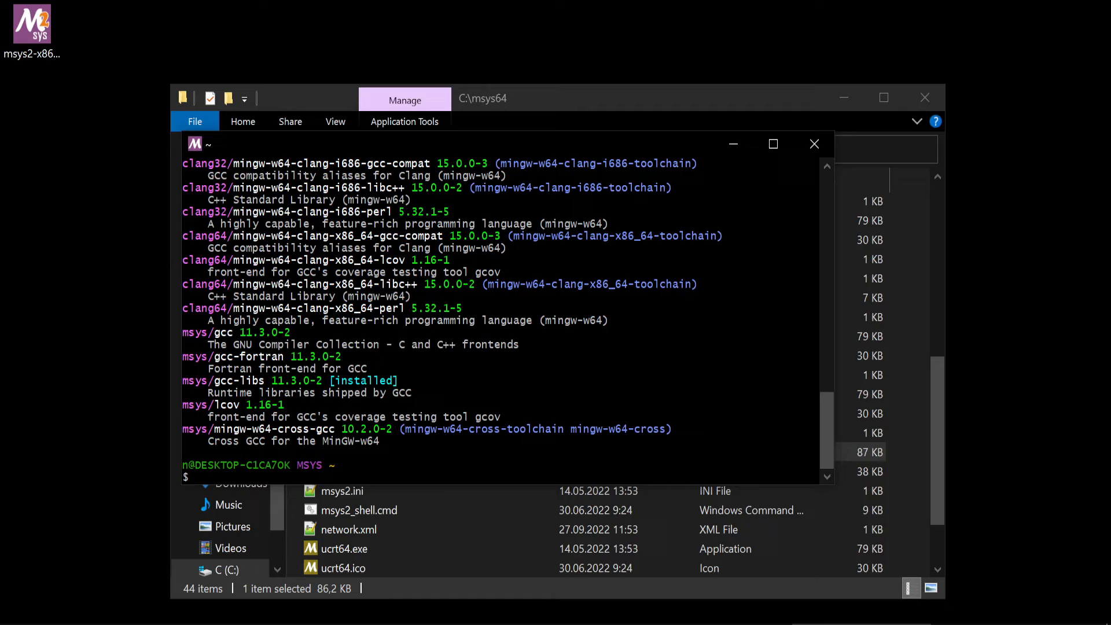
{"action": "scroll", "scroll_direction": "down", "scroll_amount": 3}
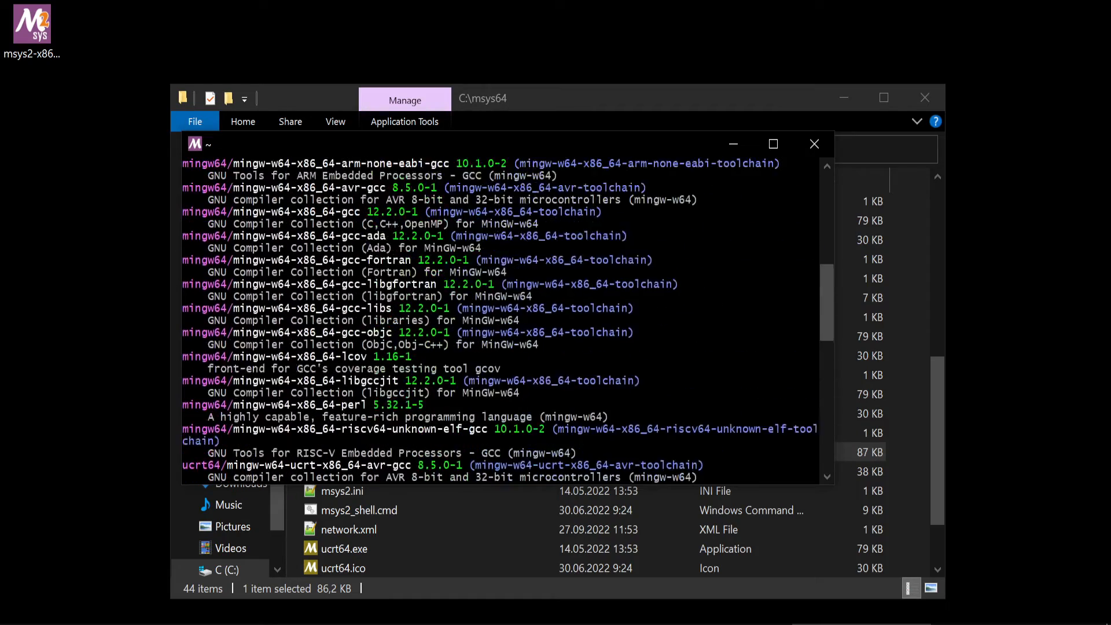
{"action": "scroll", "scroll_direction": "down", "scroll_amount": 3}
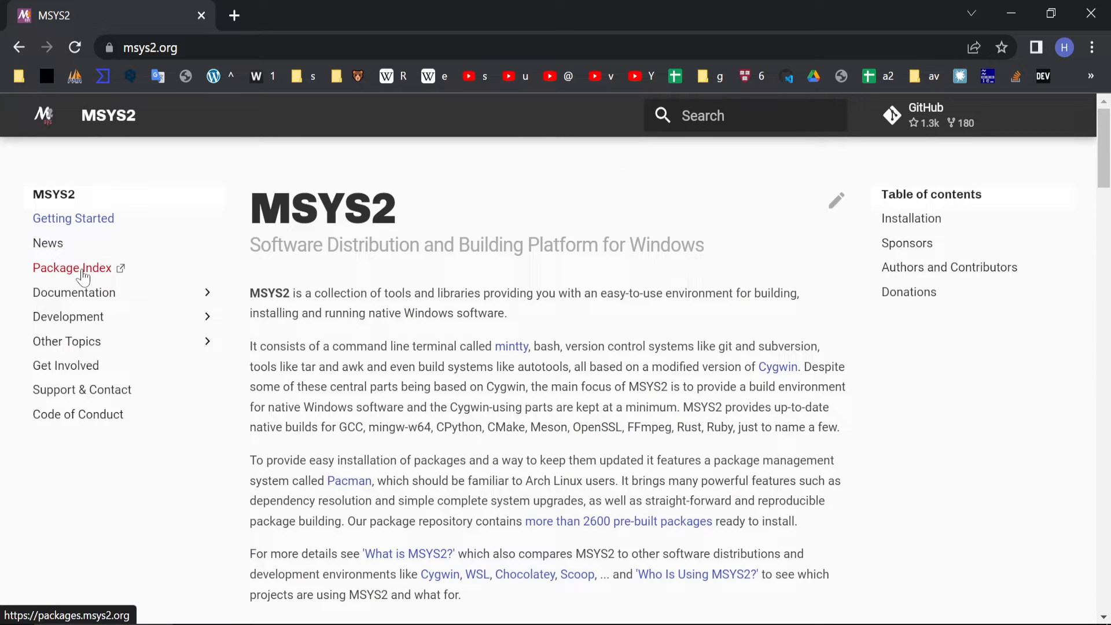
Browse the MSYS2 package index through Repos and Base Packages to the mingw64 package list
{"action": "left_click", "coordinate": [70, 267]}
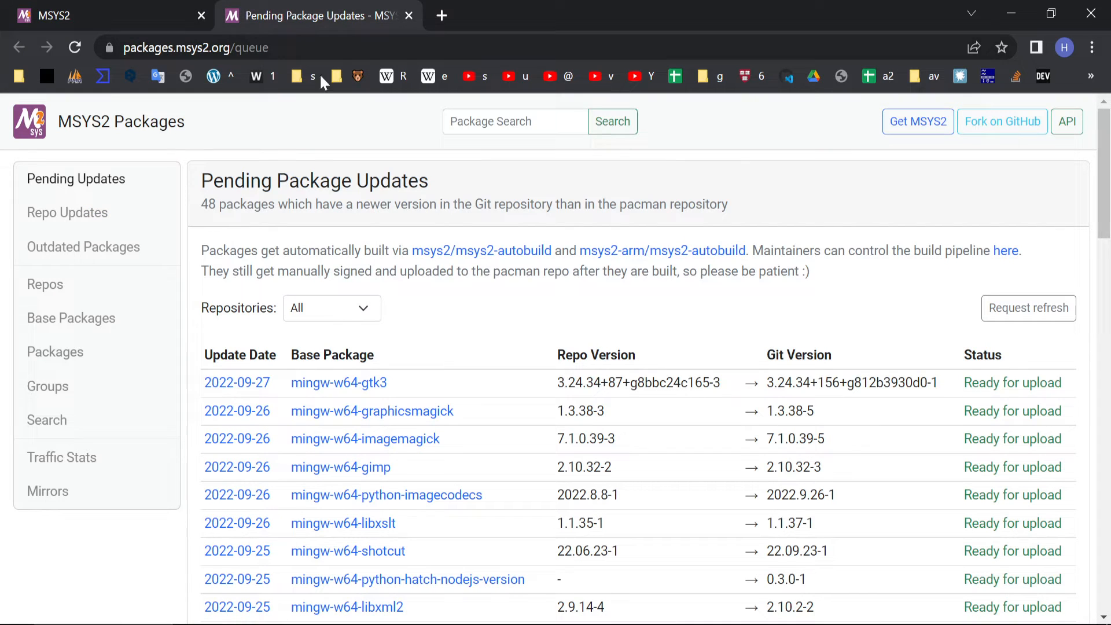
{"action": "mouse_move", "coordinate": [45, 285]}
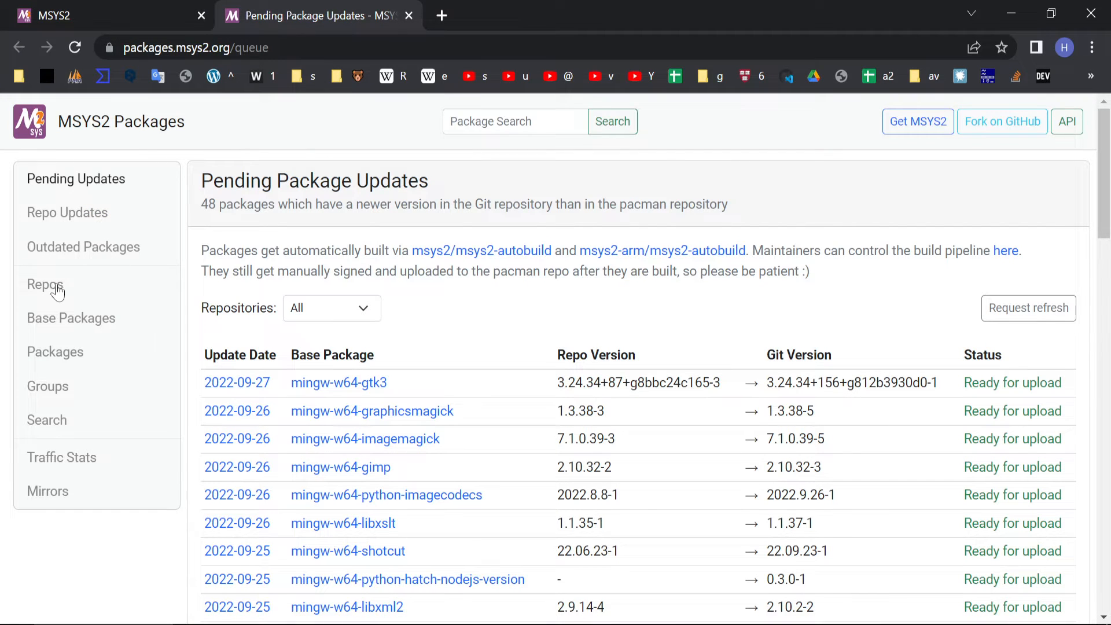
{"action": "left_click", "coordinate": [45, 284]}
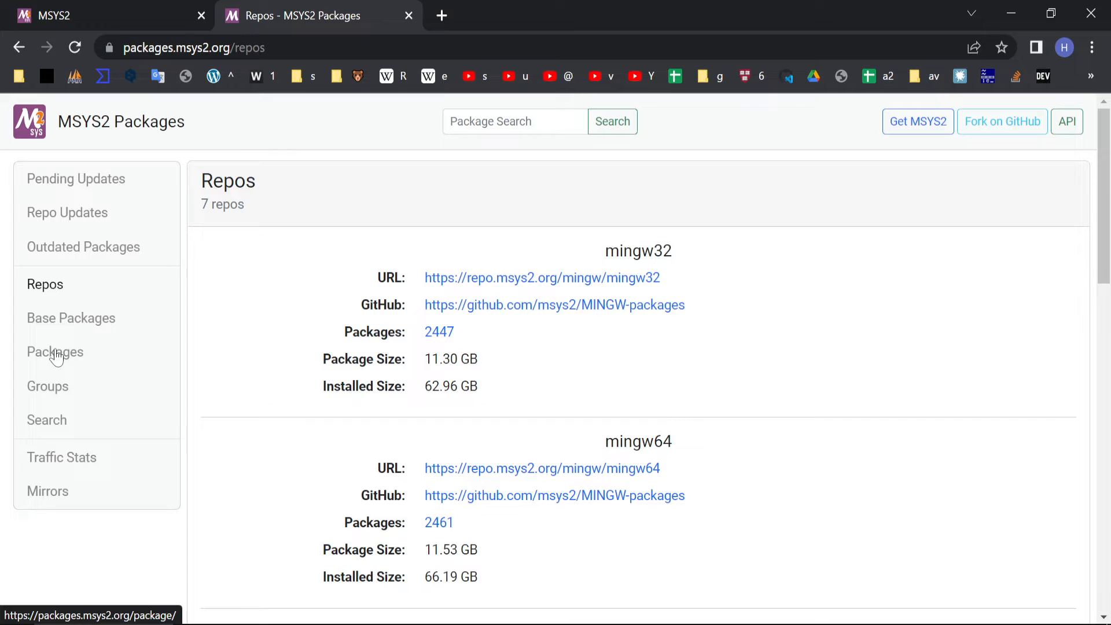
{"action": "left_click", "coordinate": [70, 317]}
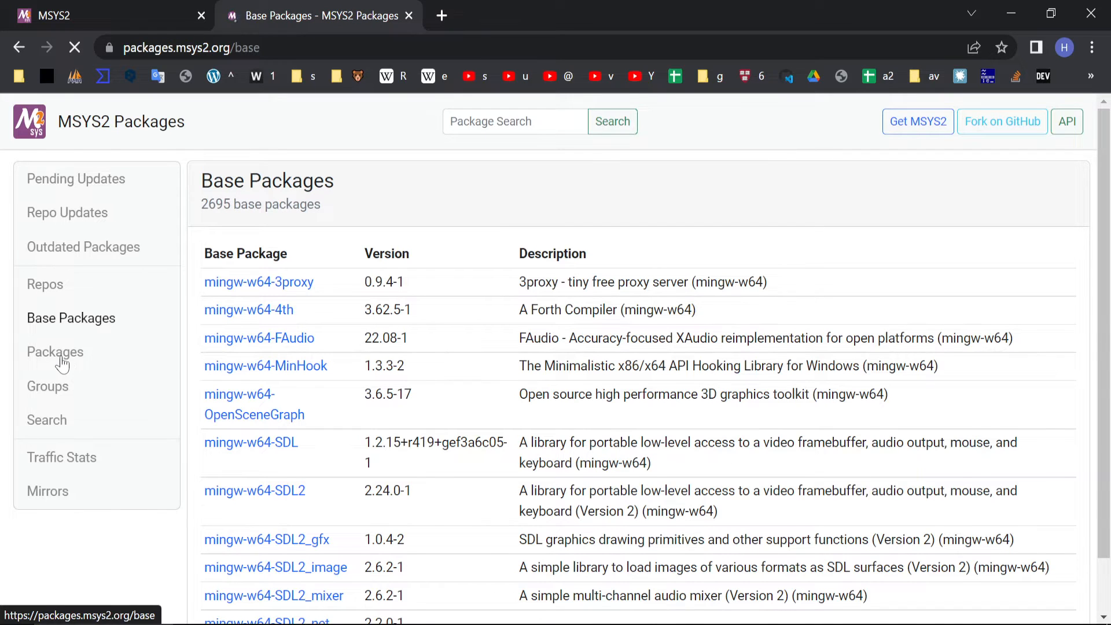
{"action": "left_click", "coordinate": [54, 352]}
{"action": "type", "text": "g"}
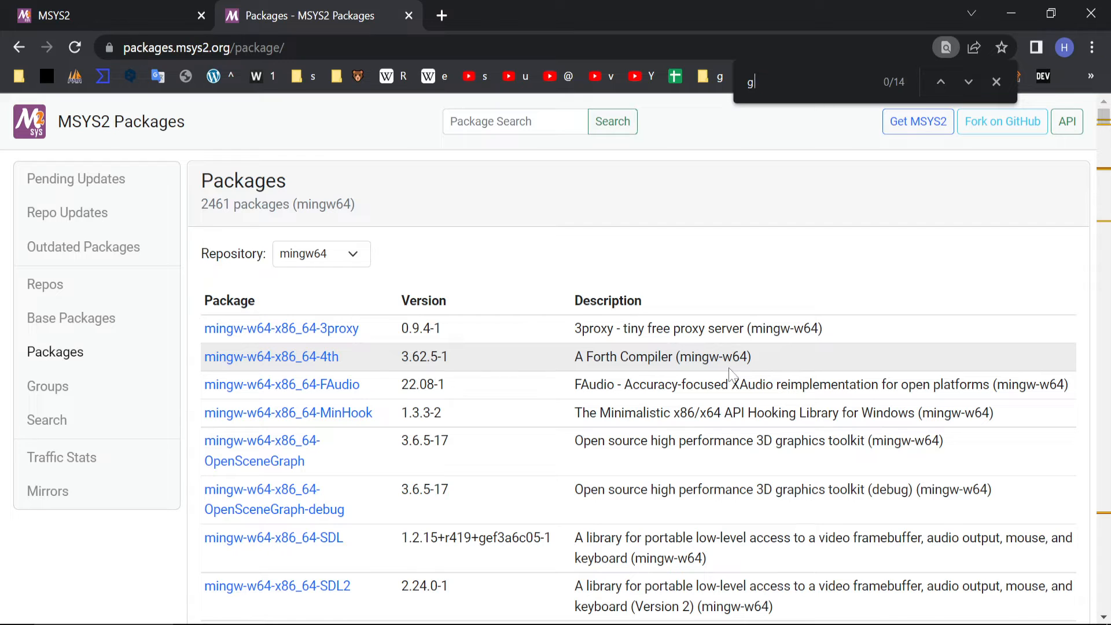
Find gcc on the page and highlight the mingw-w64-x86_64-gcc 12.2.0-1 entry
{"action": "type", "text": "cc"}
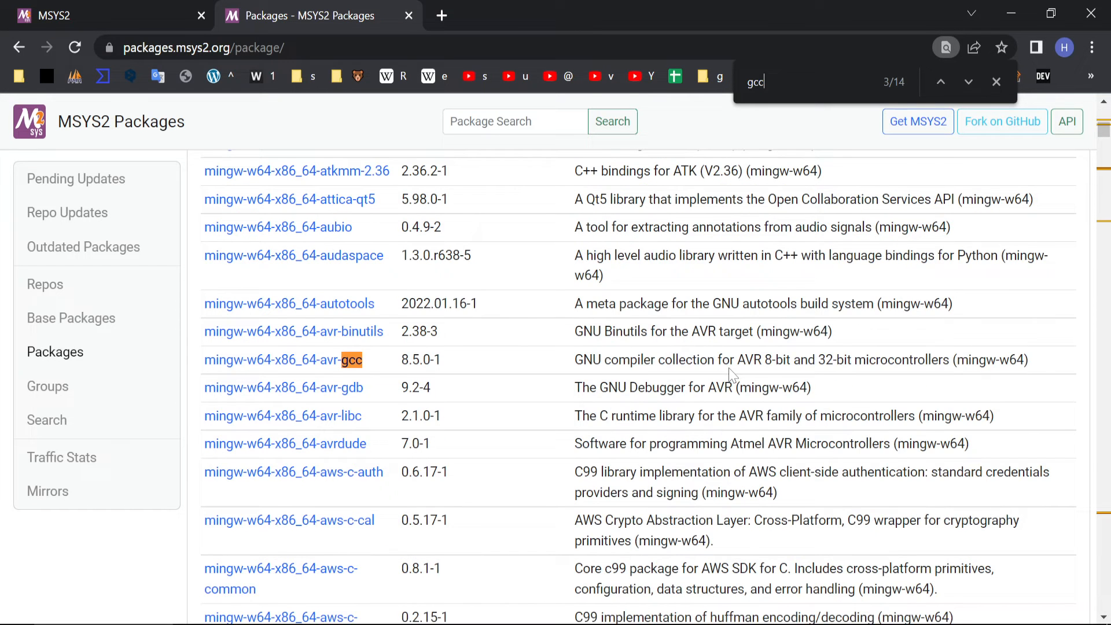
{"action": "left_click", "coordinate": [941, 81]}
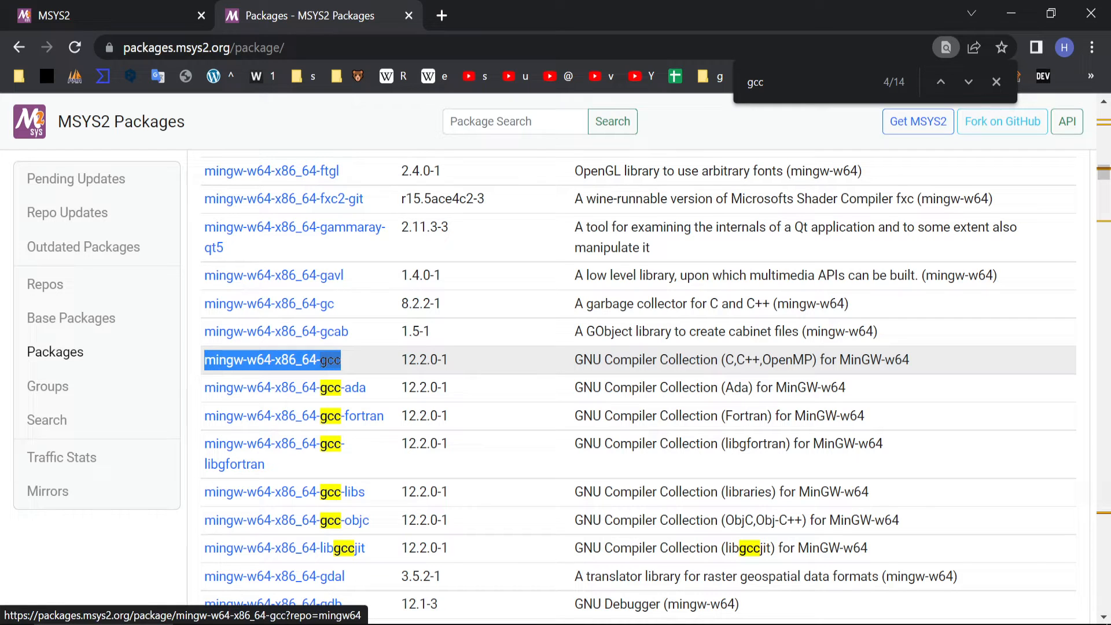
{"action": "left_click", "coordinate": [514, 122]}
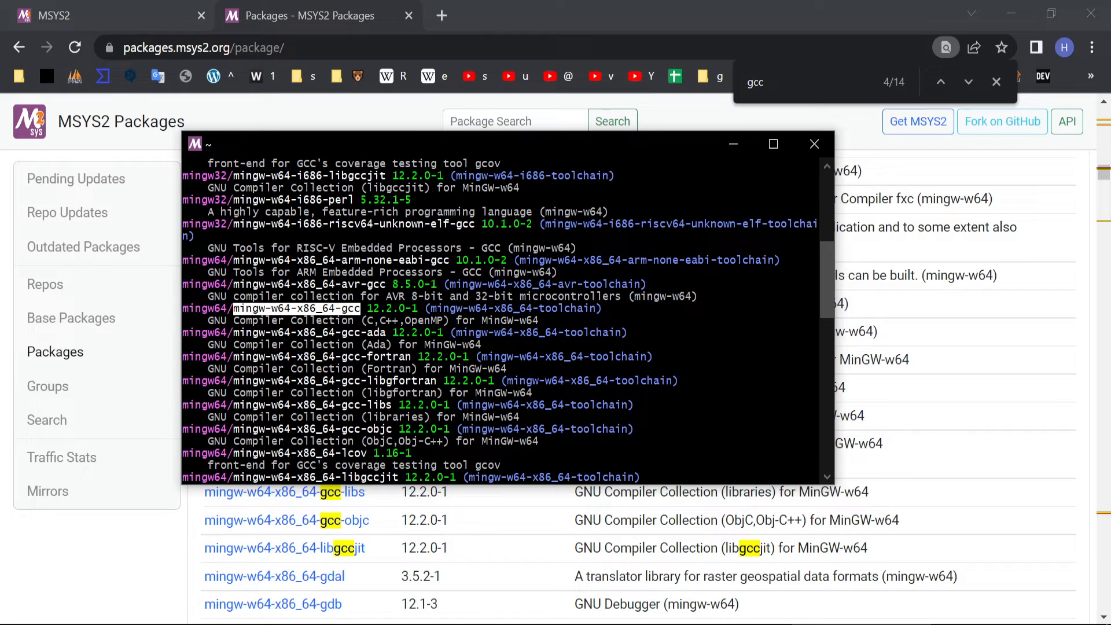
Run pacman -S mingw-w64-x86_64-gcc and confirm the 15-package, 47.56 MiB installation with Y
{"action": "right_click", "coordinate": [333, 315]}
{"action": "type", "text": "pacman -"}
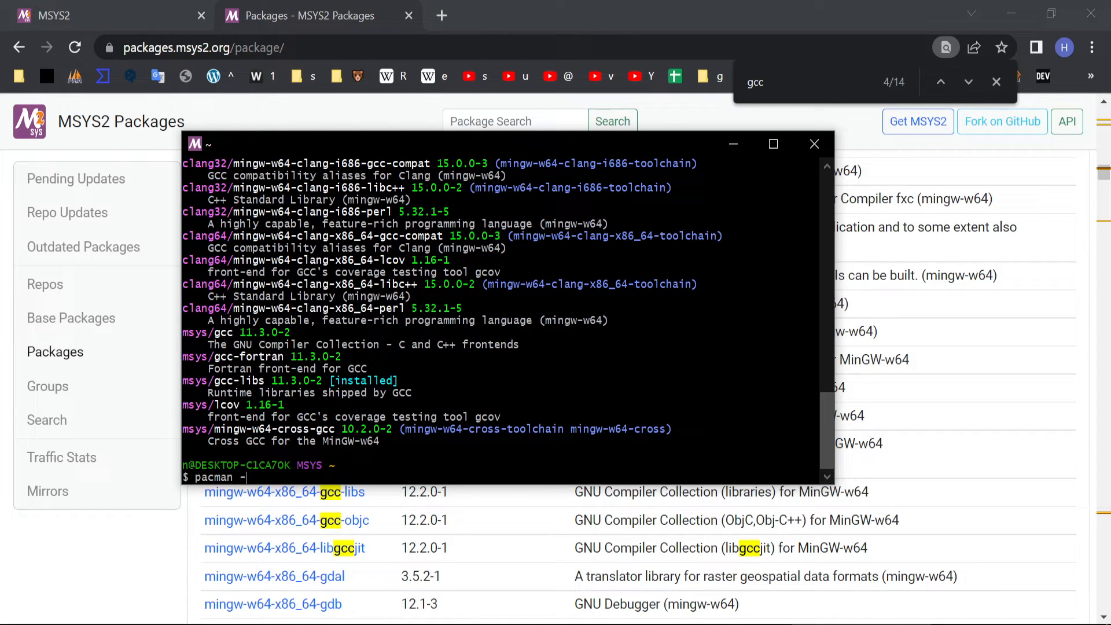
{"action": "type", "text": "S"}
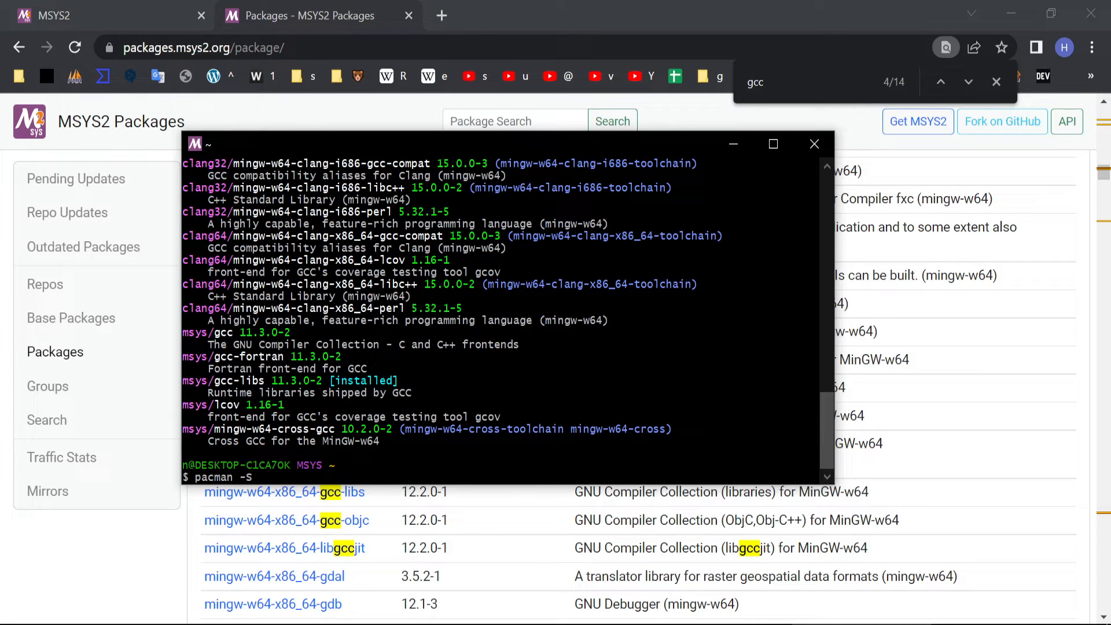
{"action": "type", "text": "mingw-w64-x86_64-gcc"}
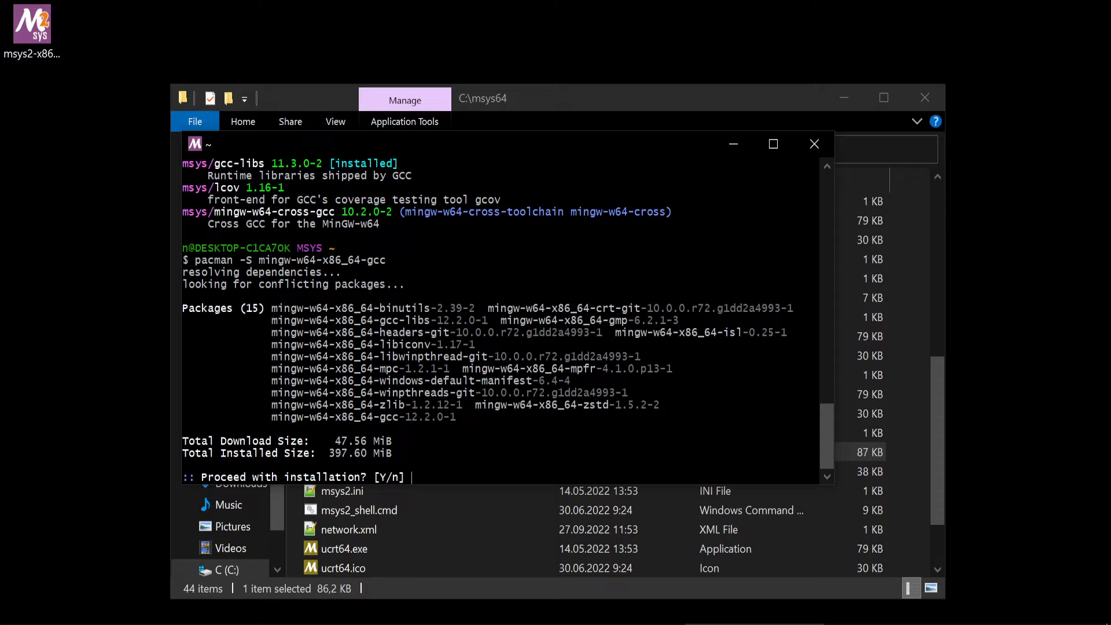
{"action": "double_click", "coordinate": [383, 417]}
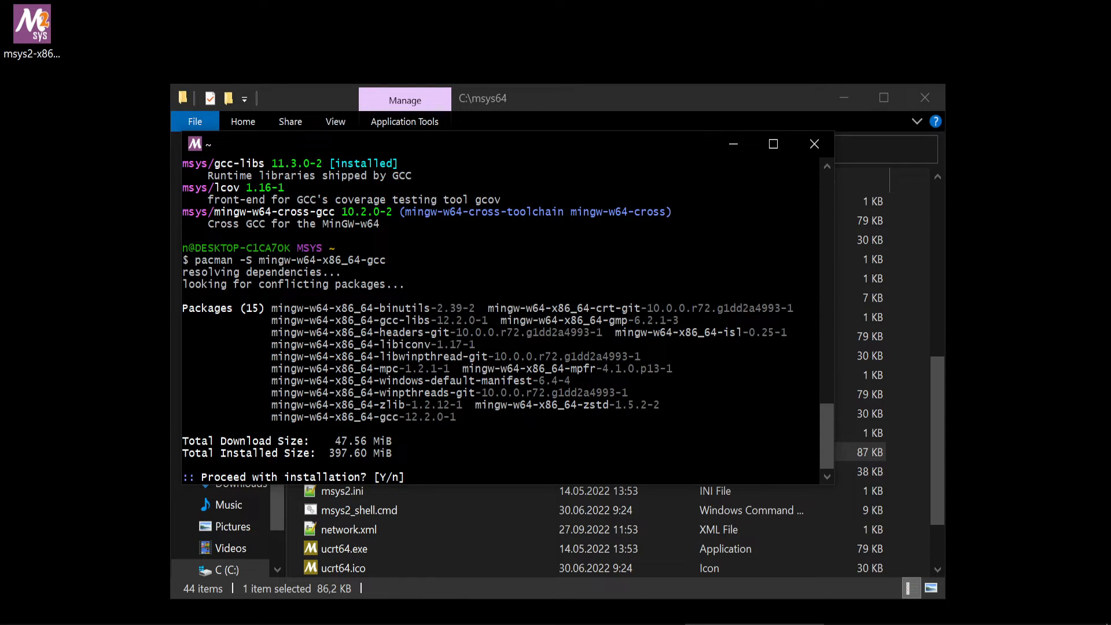
{"action": "type", "text": "Y"}
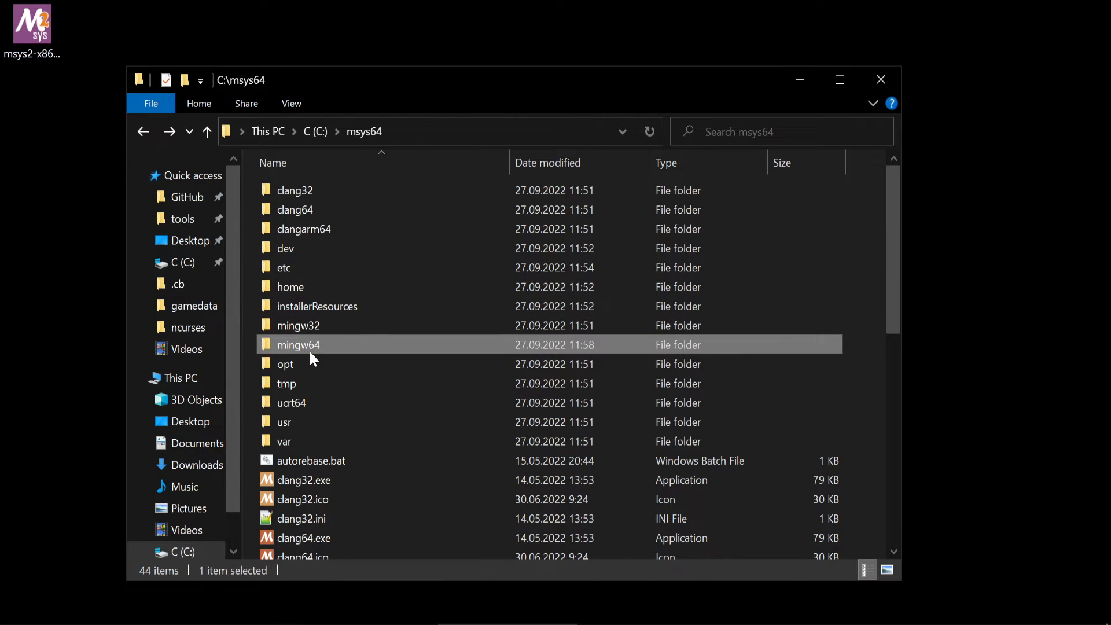
{"action": "mouse_move", "coordinate": [310, 348]}
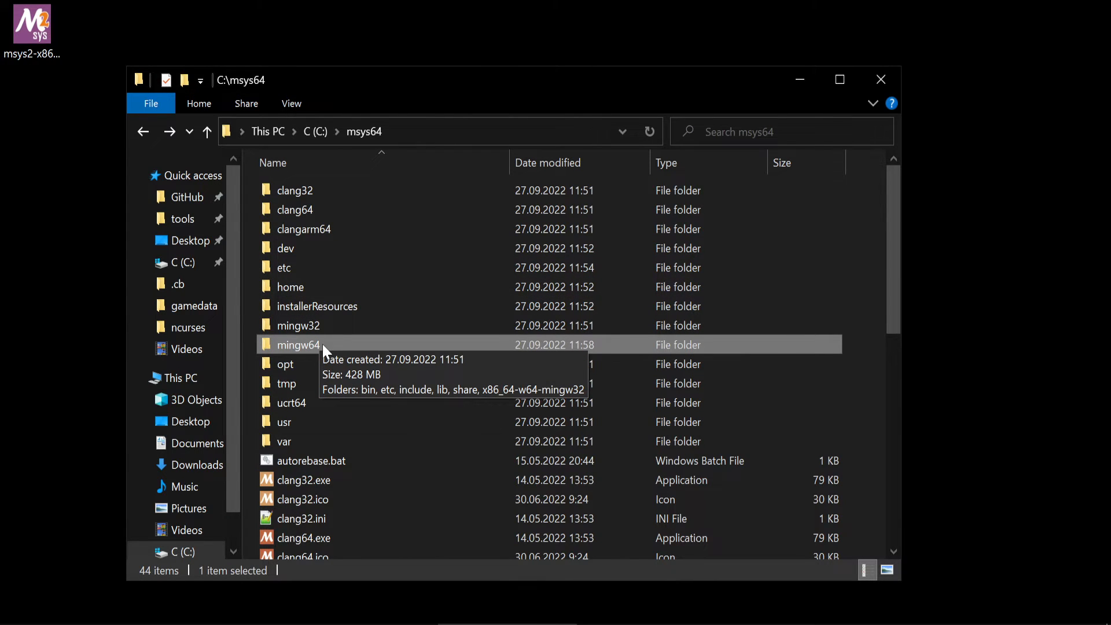
Inspect C:\msys64\mingw64's bin folder with gcc.exe and its include folder, then search Windows for path settings
{"action": "double_click", "coordinate": [296, 345]}
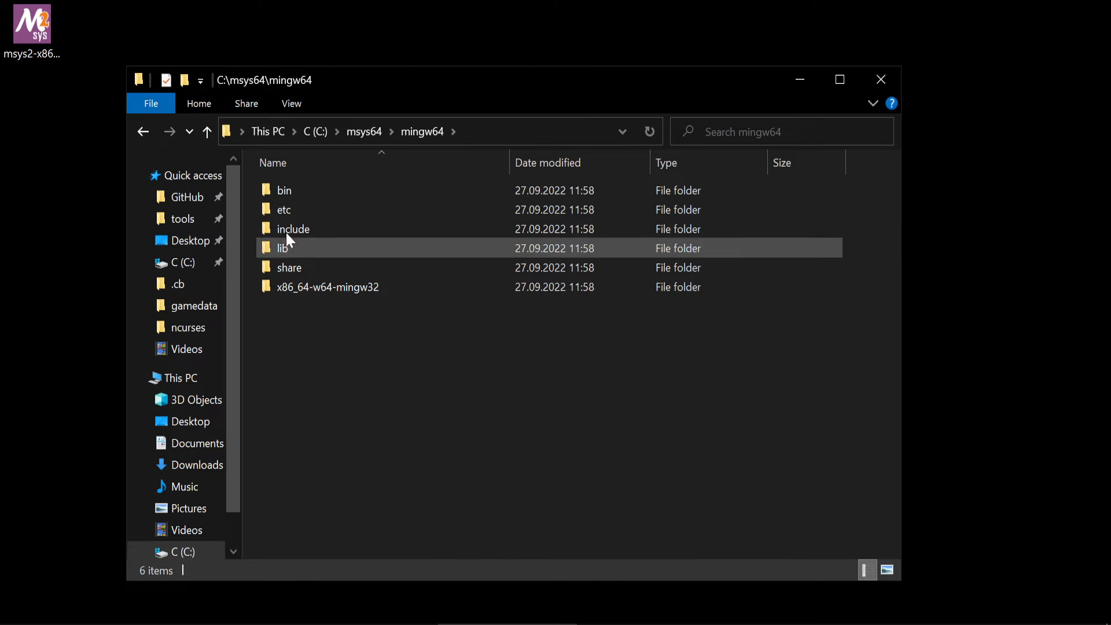
{"action": "key", "text": "ctrl+a"}
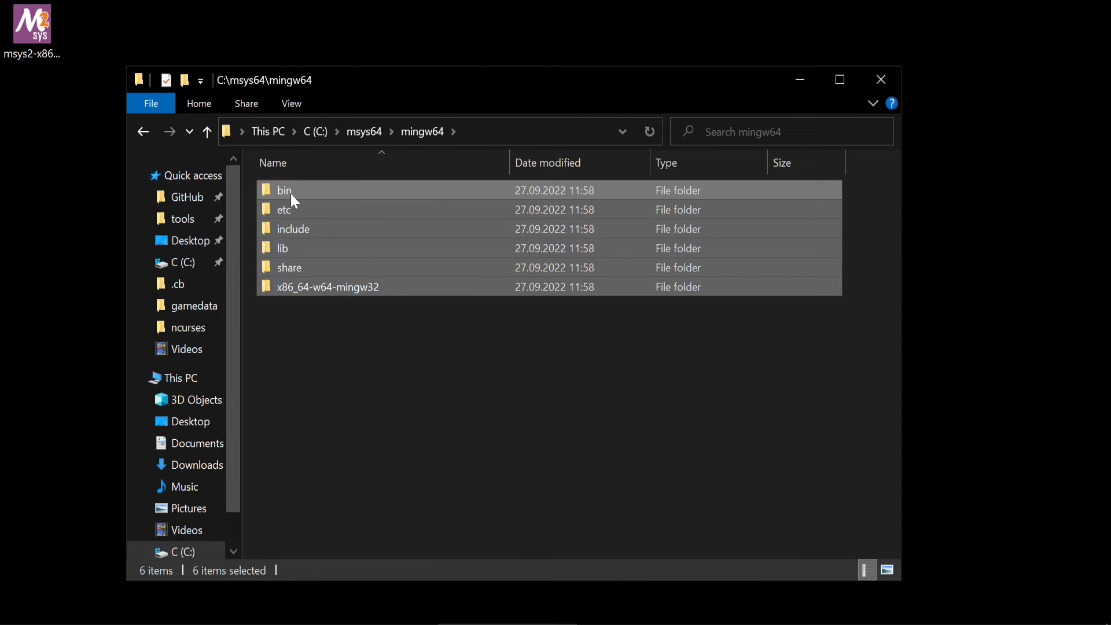
{"action": "double_click", "coordinate": [284, 190]}
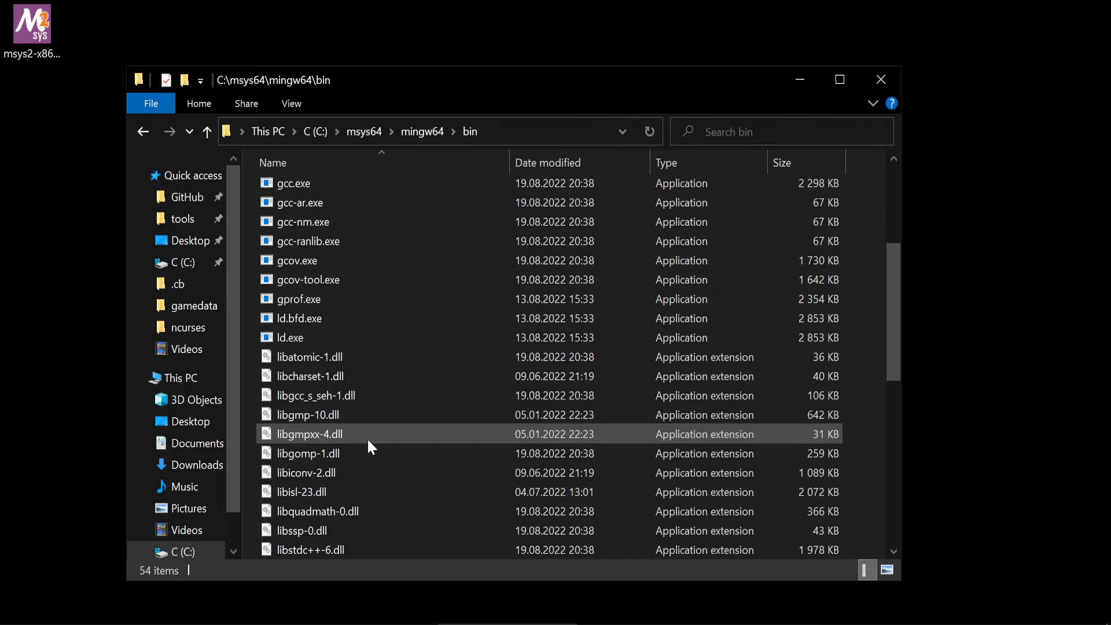
{"action": "scroll", "scroll_direction": "down", "scroll_amount": 3}
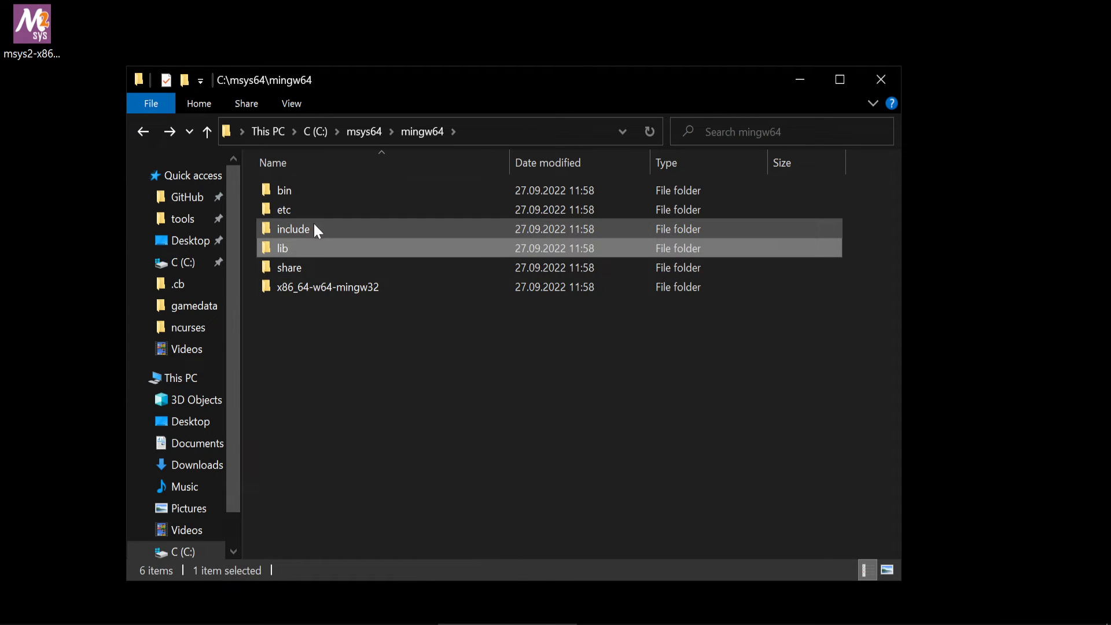
{"action": "double_click", "coordinate": [293, 229]}
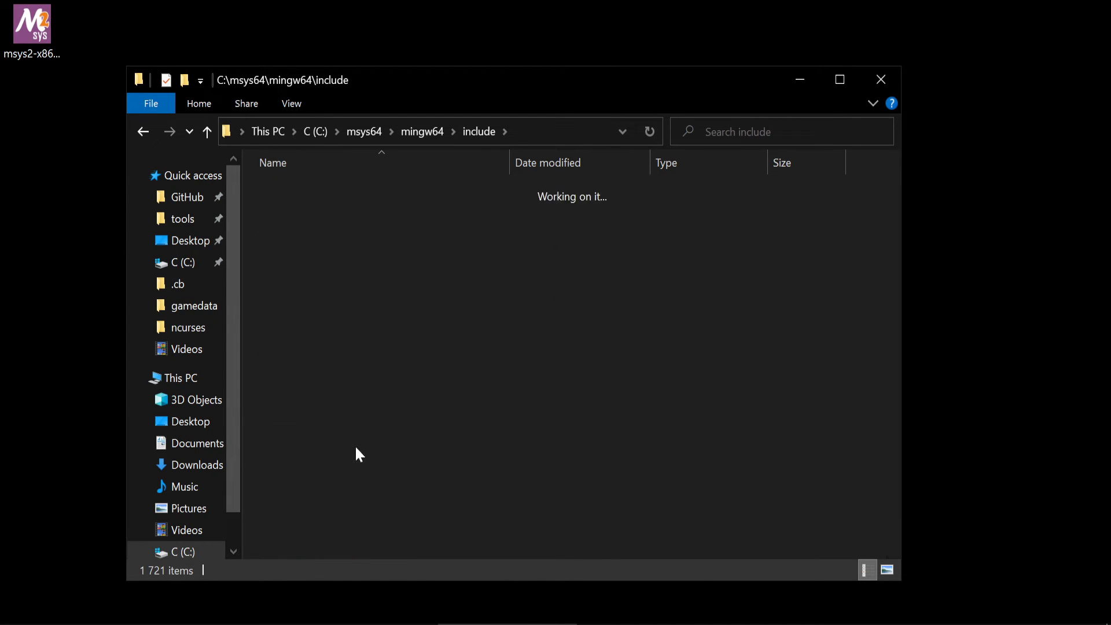
{"action": "left_click", "coordinate": [207, 131]}
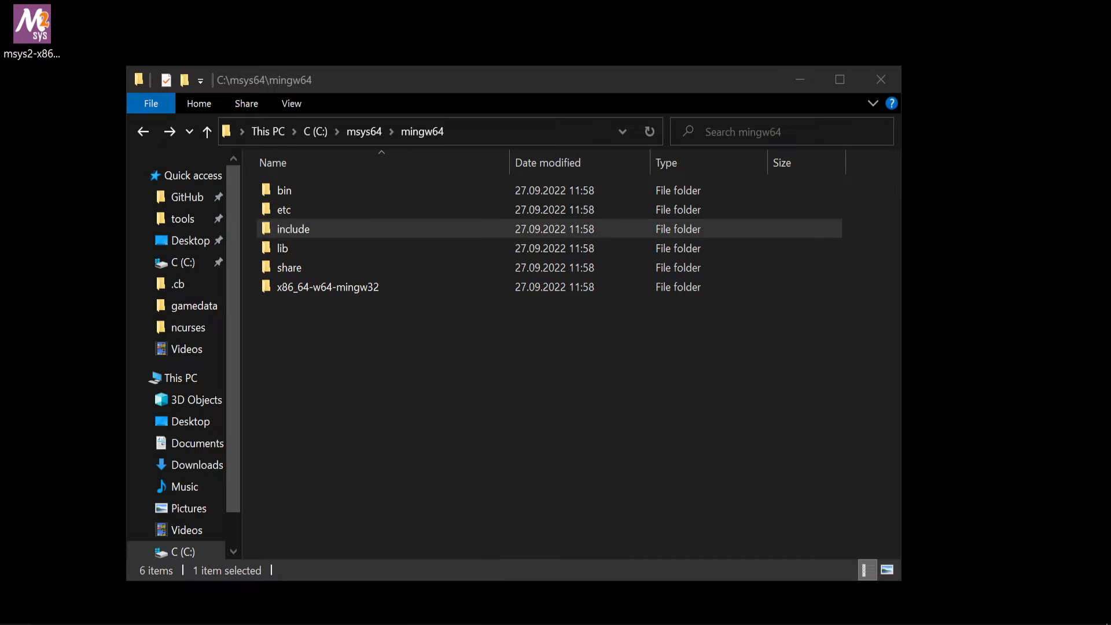
{"action": "type", "text": "path"}
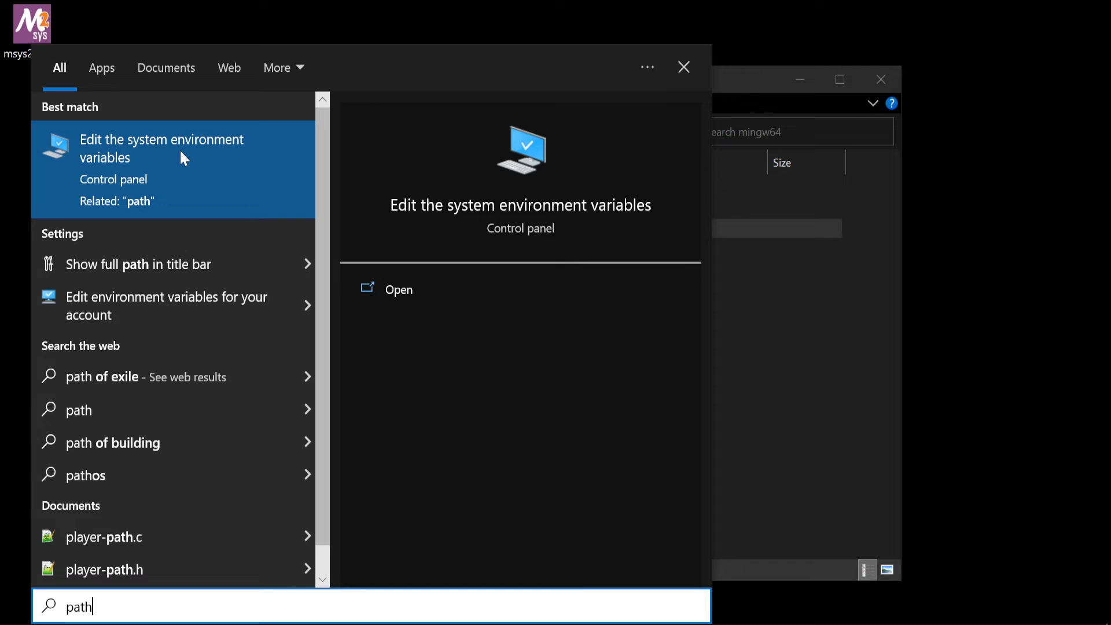
Add C:\msys64\mingw64\bin to the system Path variable via Environment Variables and confirm
{"action": "left_click", "coordinate": [162, 148]}
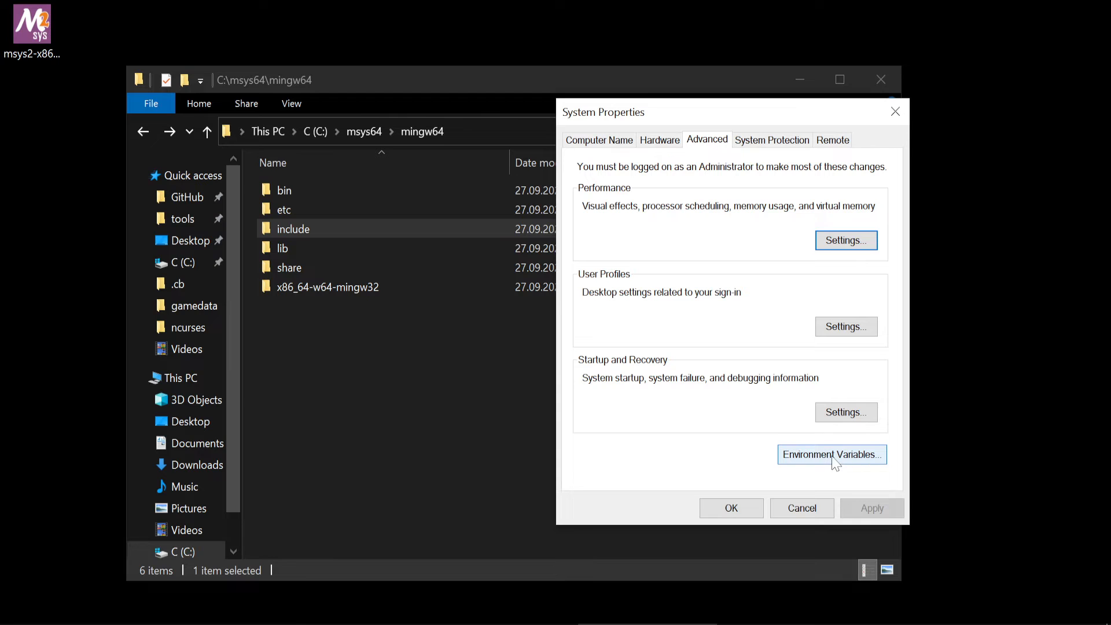
{"action": "left_click", "coordinate": [831, 454]}
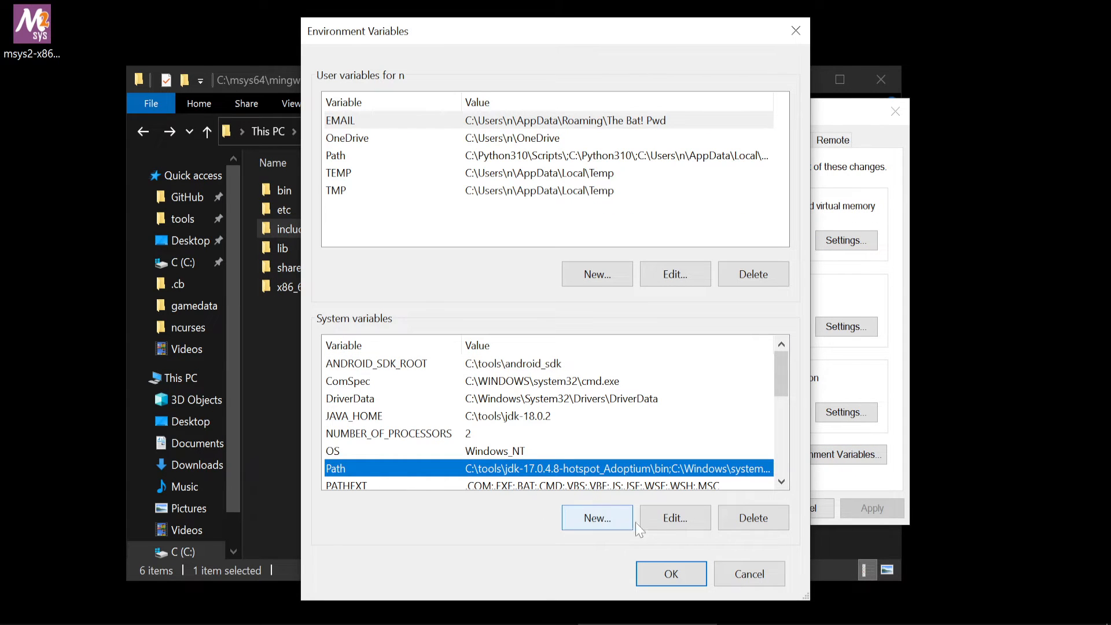
{"action": "left_click", "coordinate": [673, 517]}
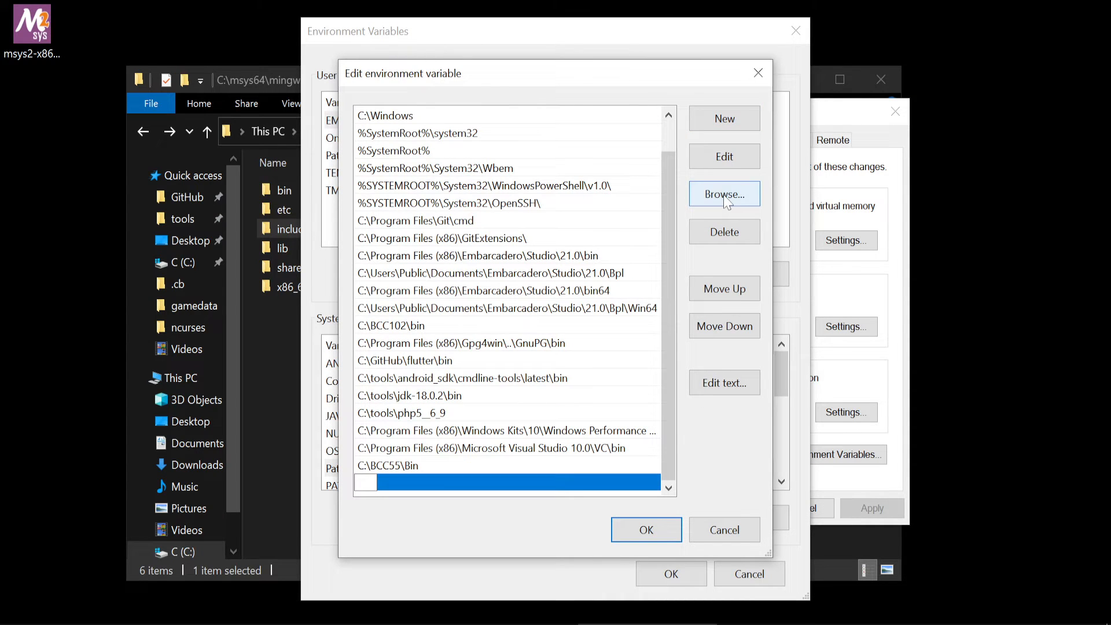
{"action": "left_click", "coordinate": [724, 194]}
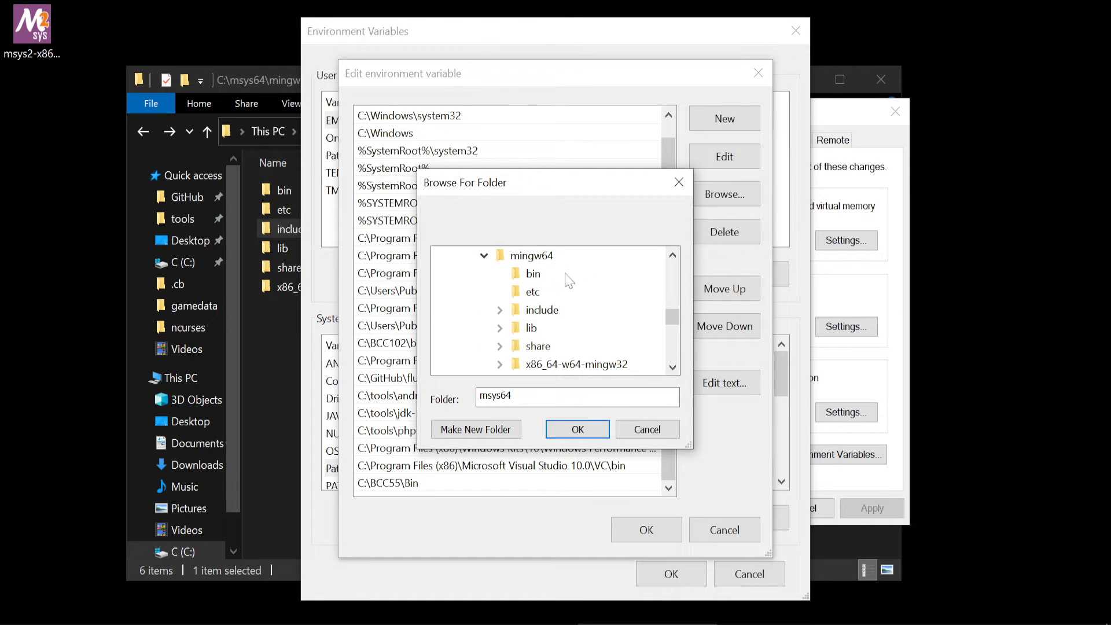
{"action": "left_click", "coordinate": [576, 428]}
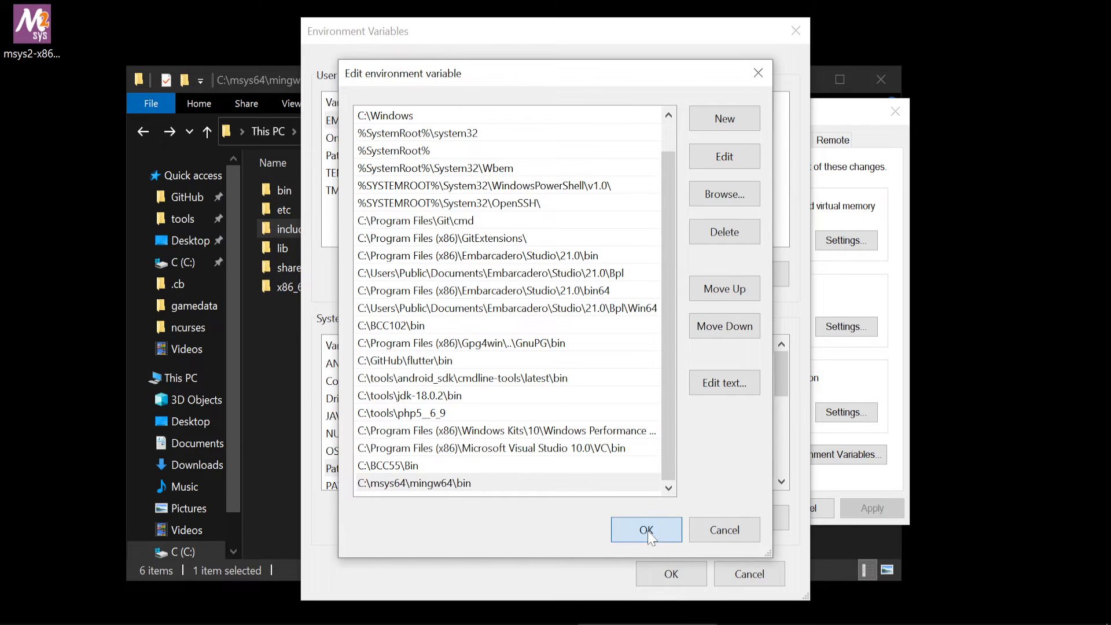
{"action": "left_click", "coordinate": [646, 530]}
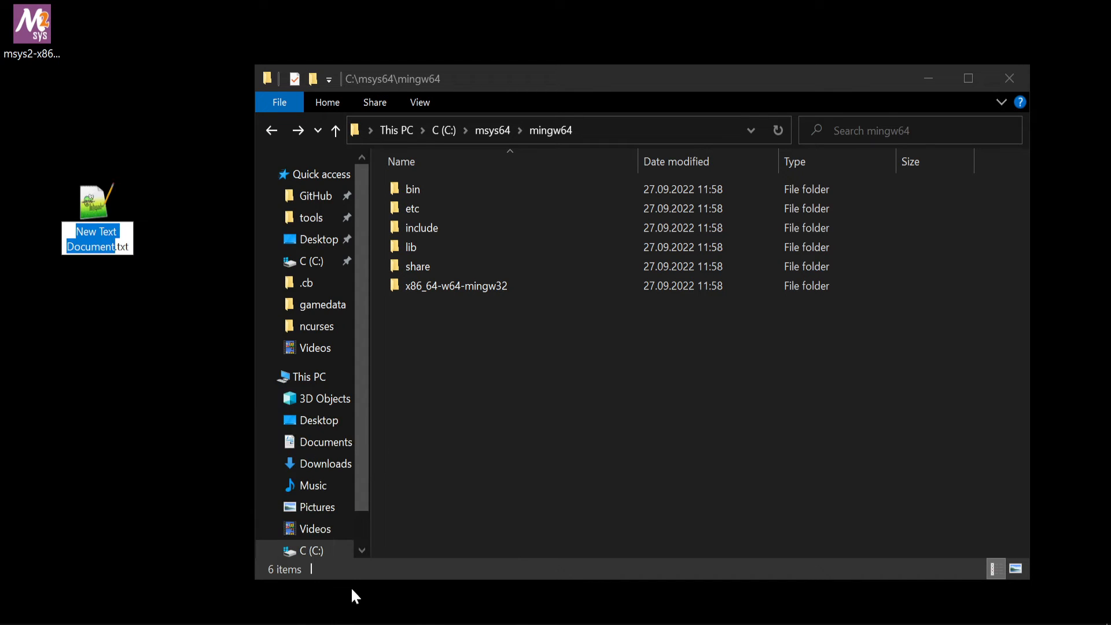
Name the new desktop file main.c and open it in Notepad++ for the hello world program
{"action": "type", "text": "main.c"}
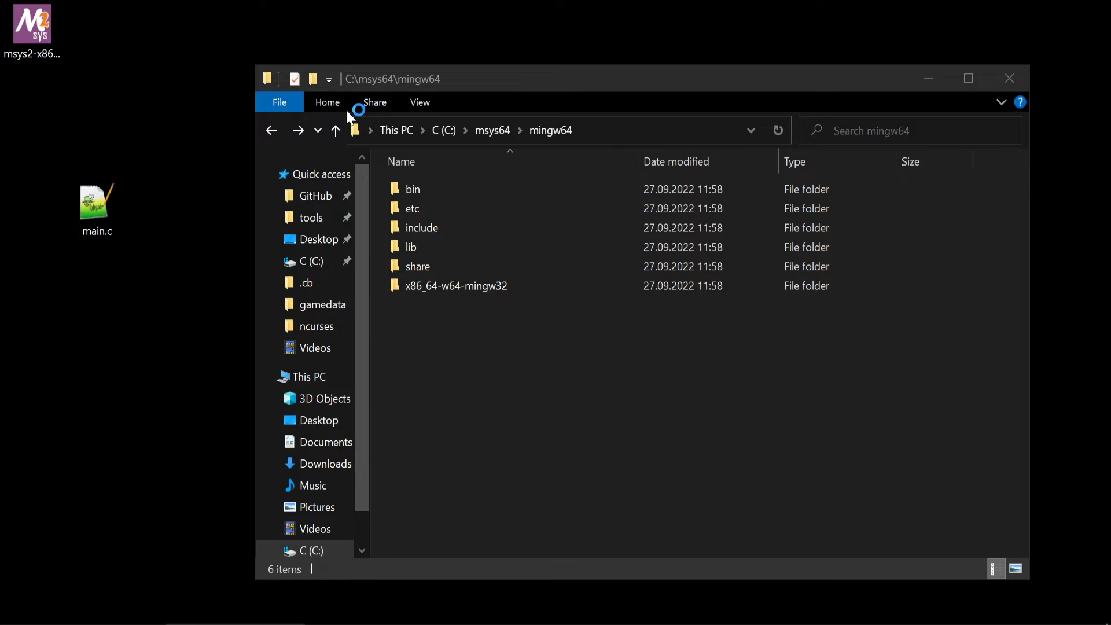
{"action": "double_click", "coordinate": [97, 200]}
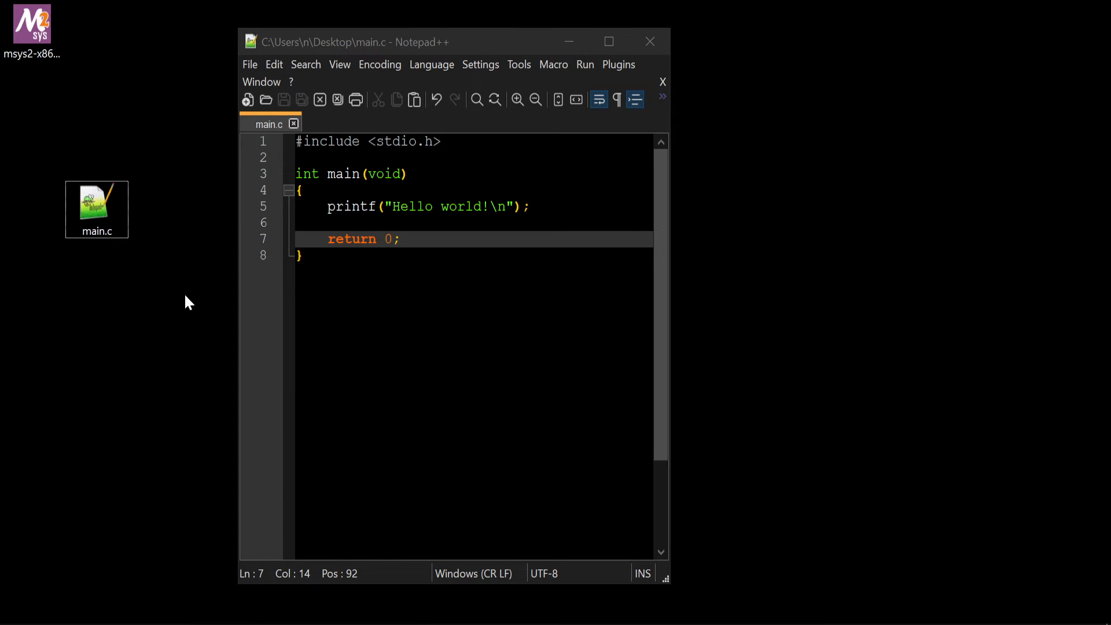
Launch a PowerShell prompt in the Desktop folder from the desktop context menu
{"action": "right_click", "coordinate": [187, 301]}
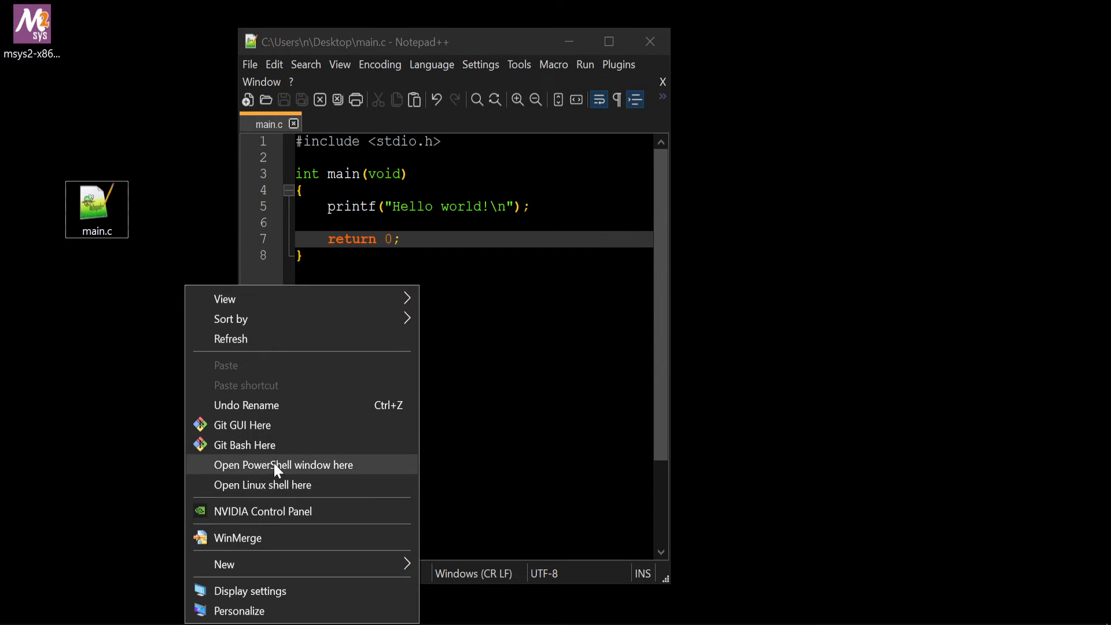
{"action": "left_click", "coordinate": [285, 465]}
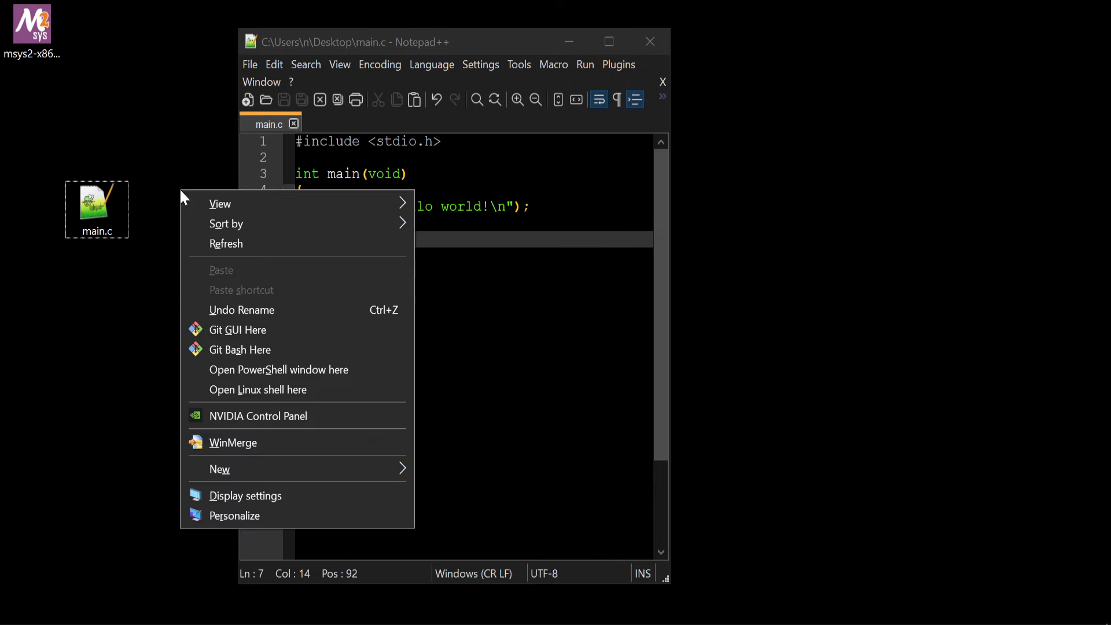
{"action": "mouse_move", "coordinate": [258, 389]}
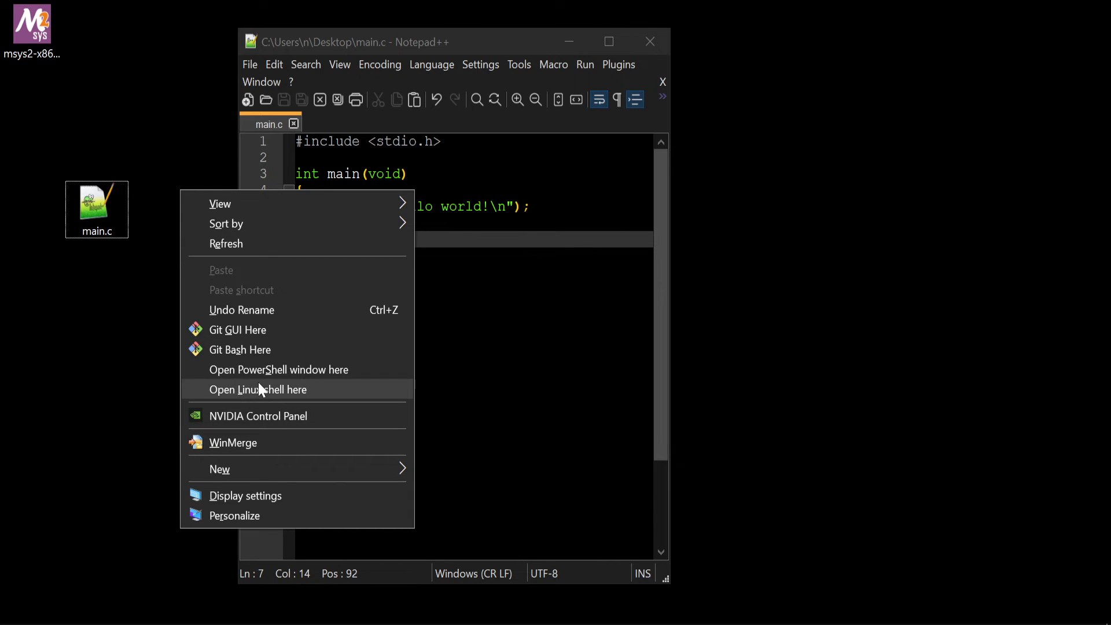
{"action": "mouse_move", "coordinate": [279, 369]}
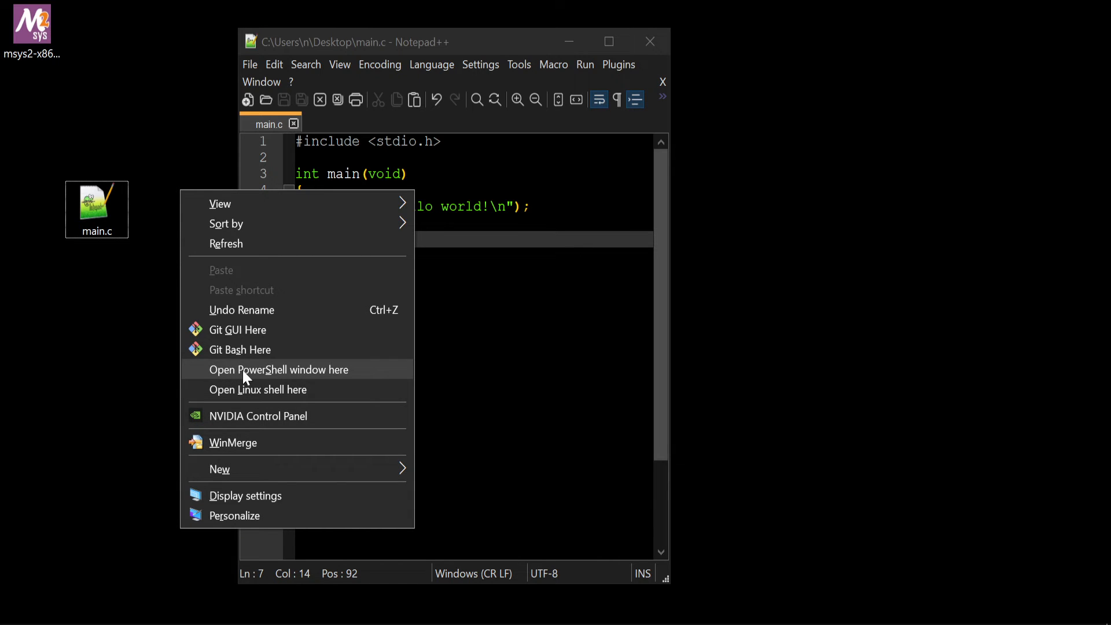
{"action": "left_click", "coordinate": [279, 369]}
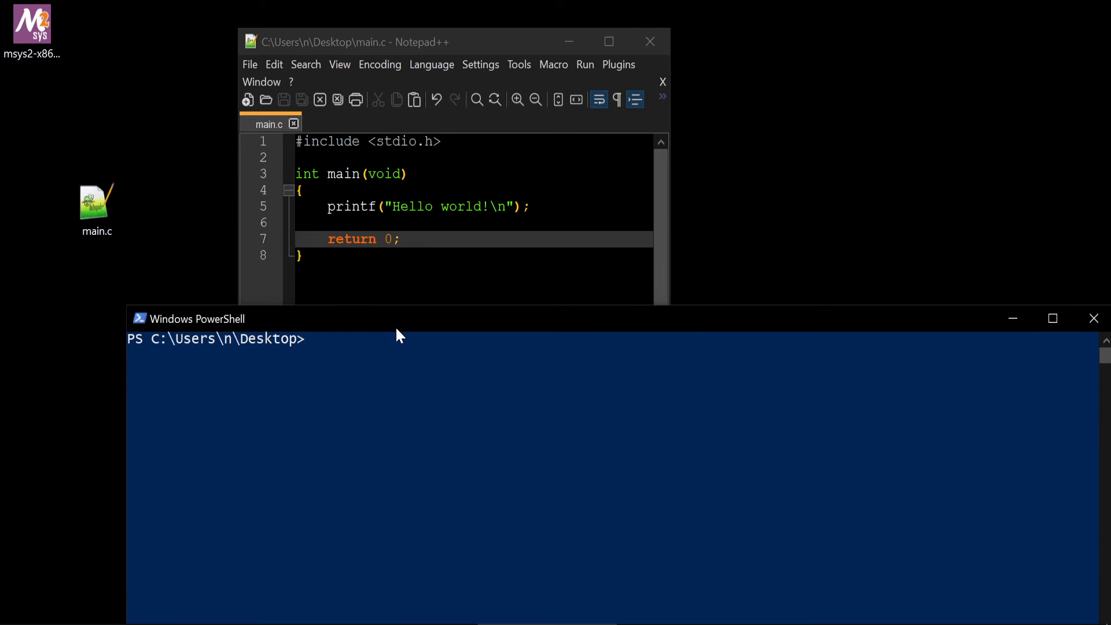
Compile main.c into main.exe with gcc main.c -o main.exe
{"action": "type", "text": "g"}
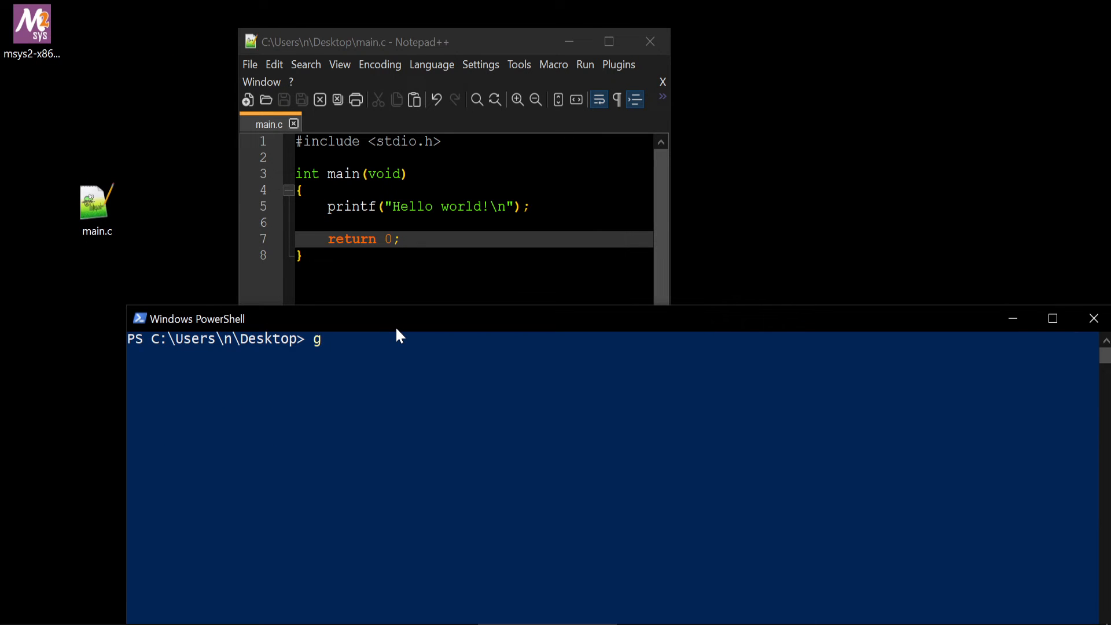
{"action": "type", "text": "cc main.c"}
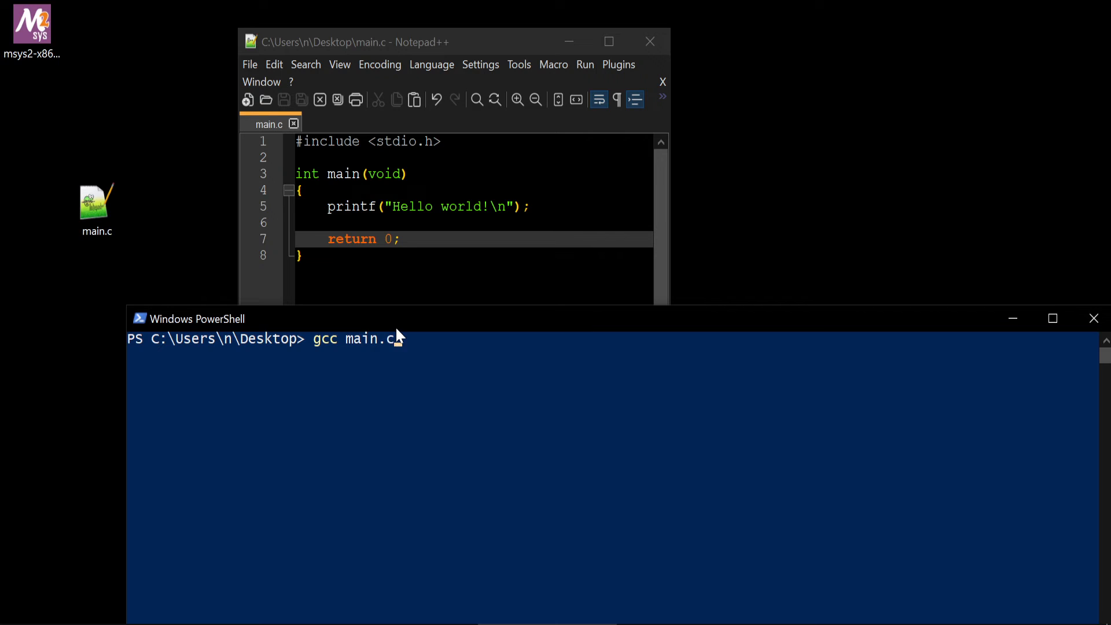
{"action": "type", "text": "-o"}
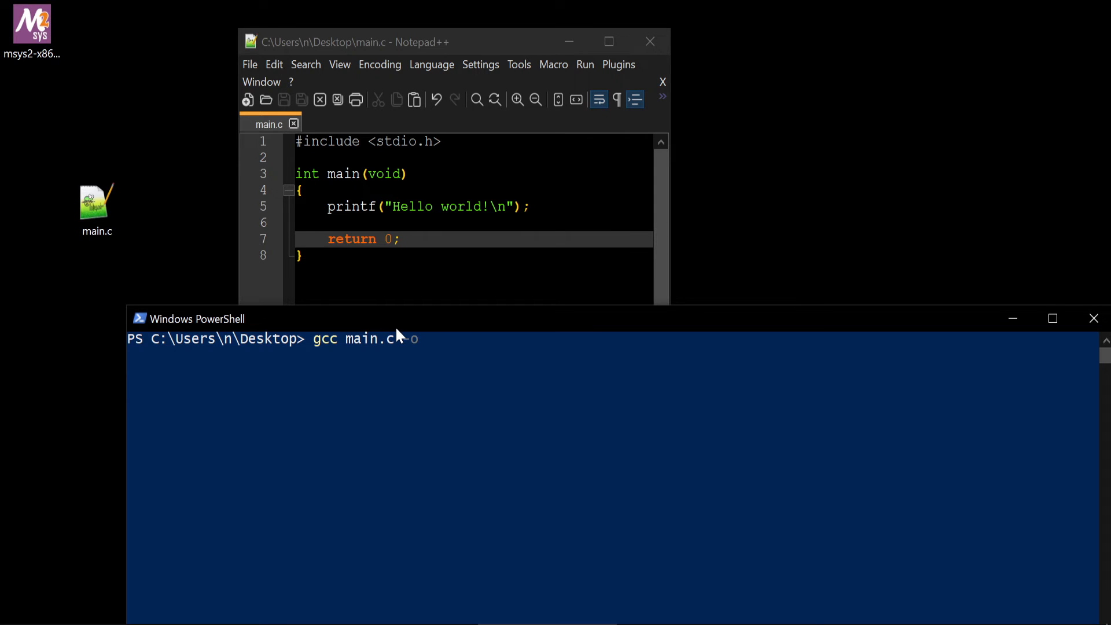
{"action": "type", "text": "main.exe"}
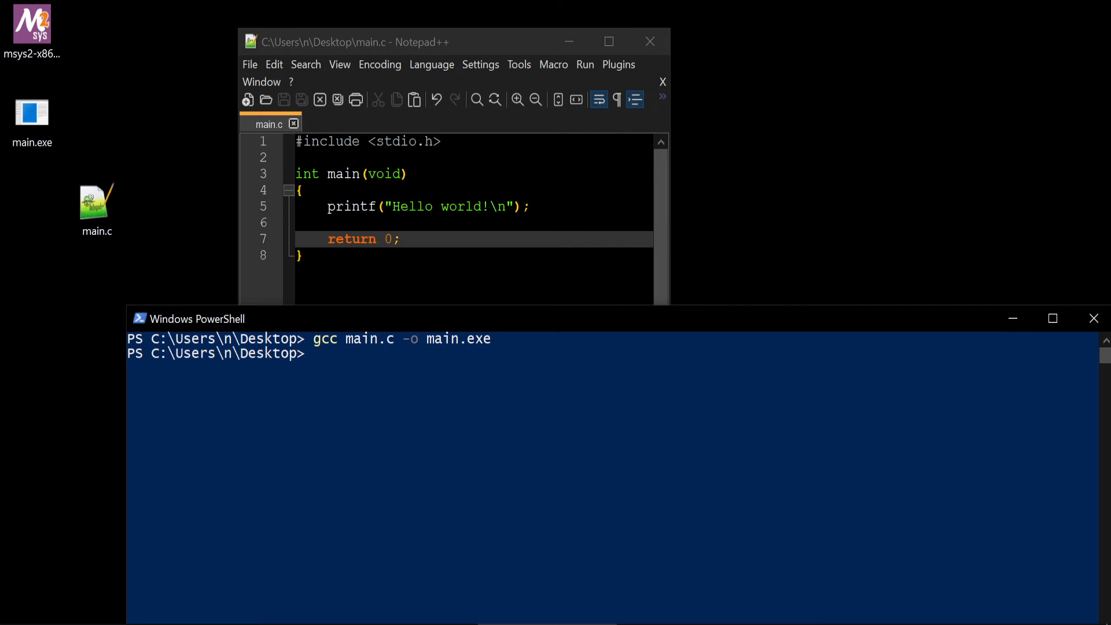
Run ./main to print Hello world! and check gcc -v reports version 12.2.0
{"action": "type", "text": "./"}
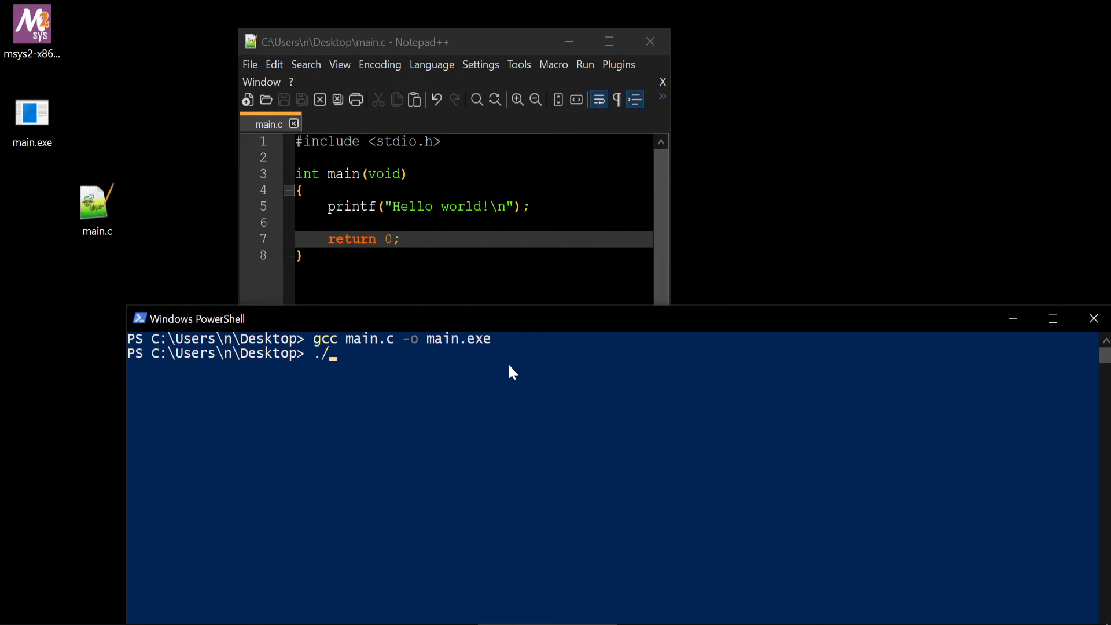
{"action": "type", "text": "main"}
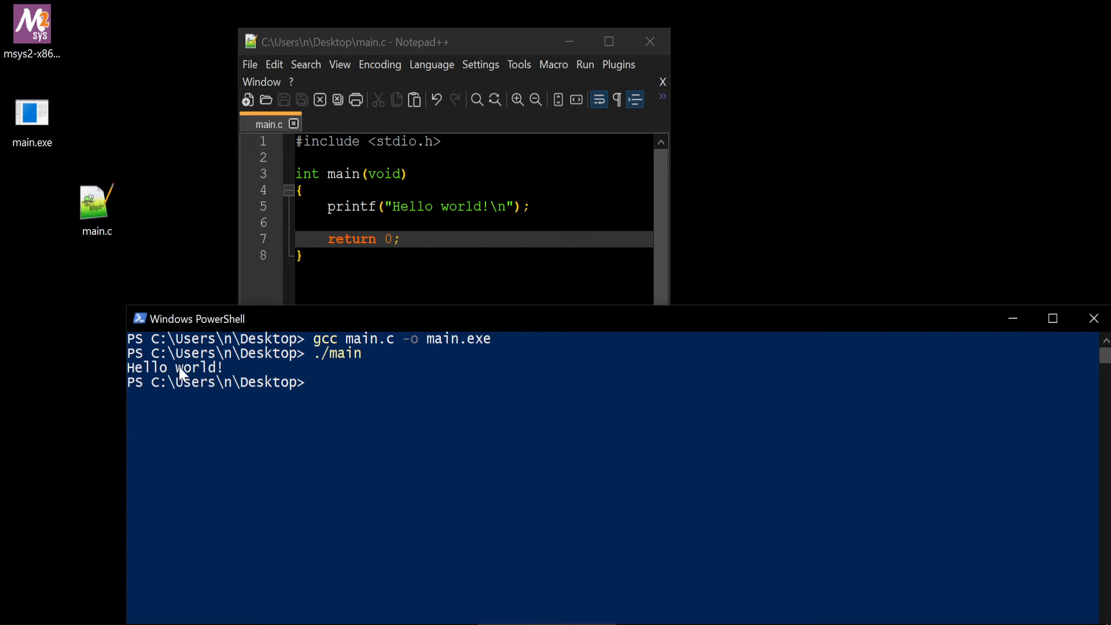
{"action": "type", "text": "gcc -v"}
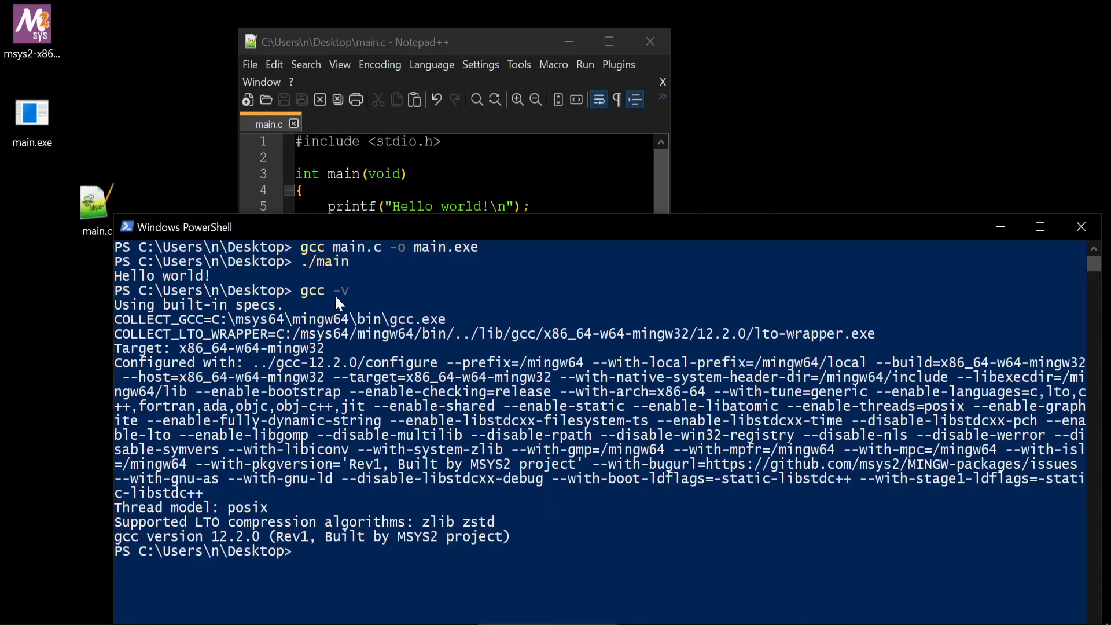
{"action": "left_click_drag", "start_coordinate": [178, 349], "coordinate": [244, 348]}
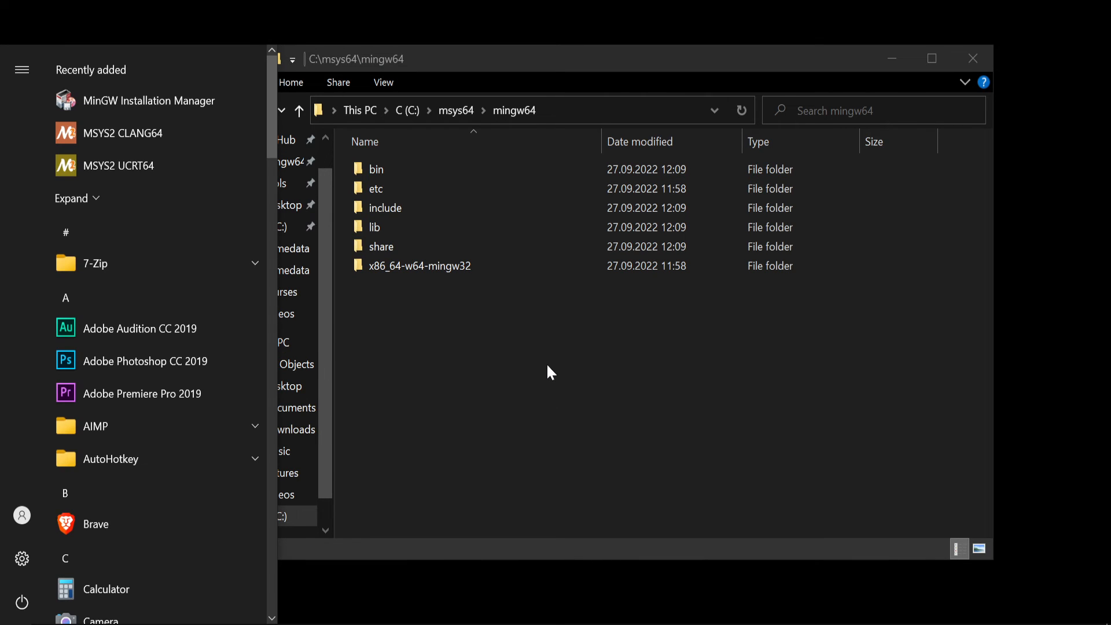
In the MSYS2 shell, search for gdb packages with pacman -Ss gdb
{"action": "type", "text": "m"}
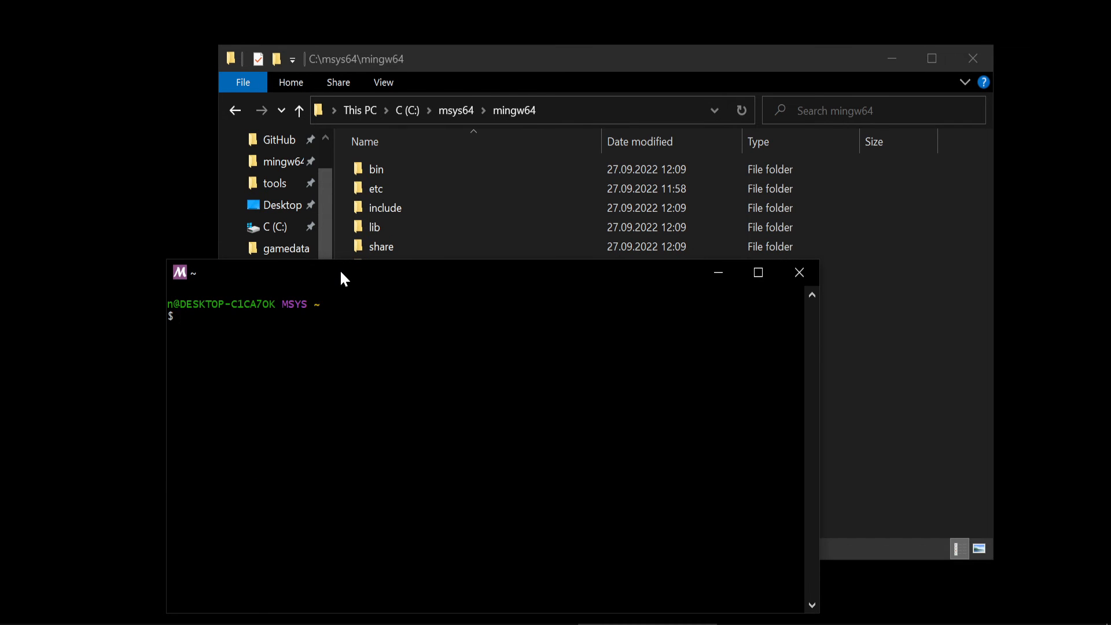
{"action": "type", "text": "pacman"}
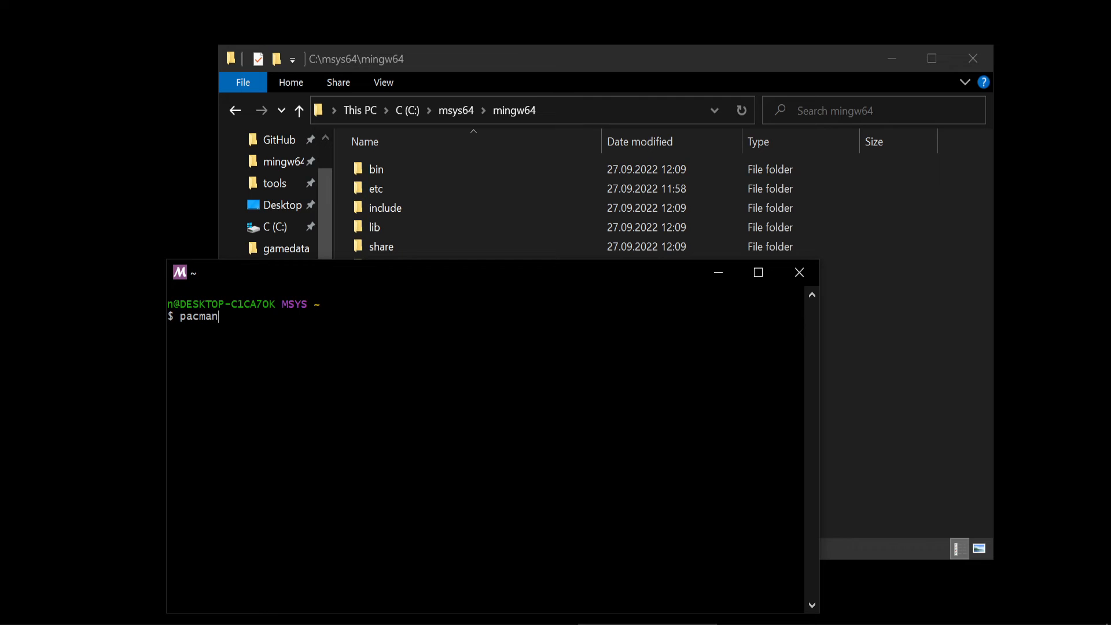
{"action": "type", "text": "-Ss"}
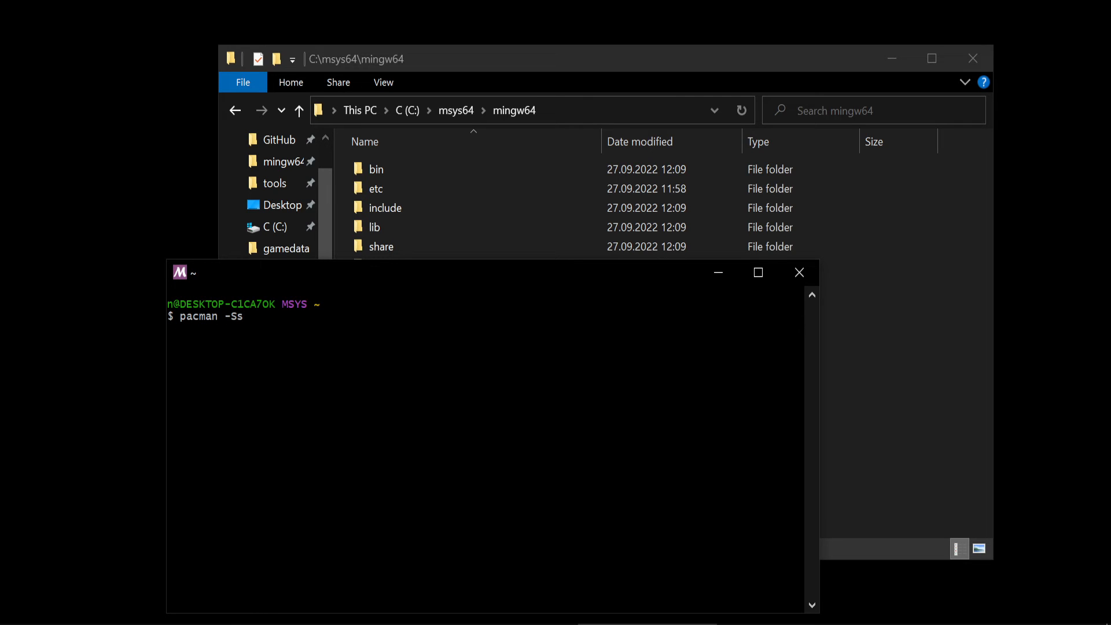
{"action": "type", "text": "gdb"}
{"action": "type", "text": "pacman"}
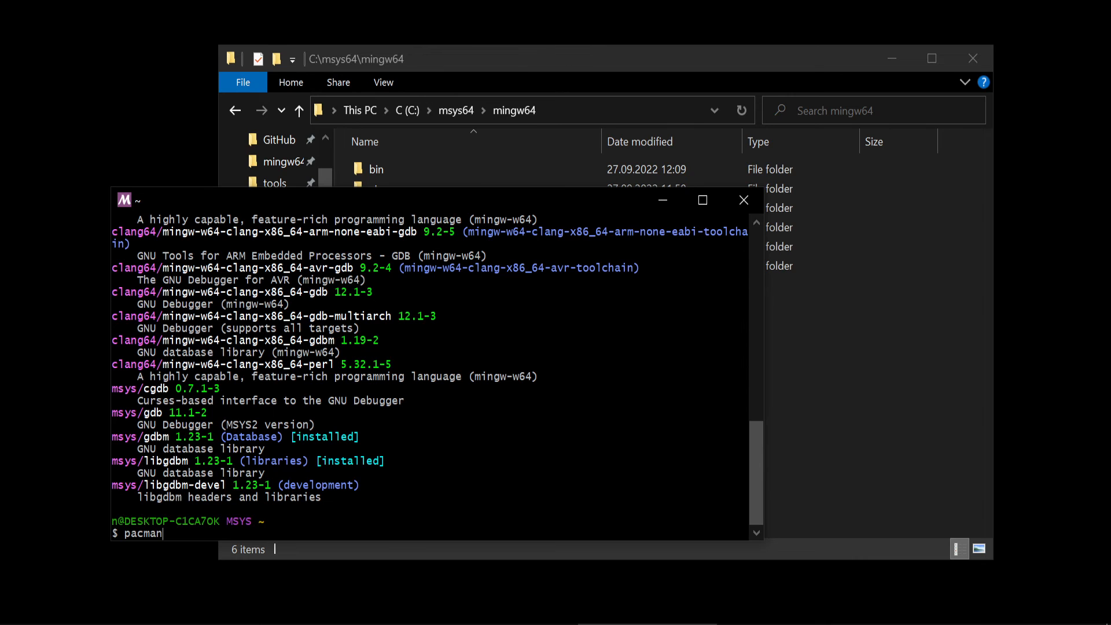
Install mingw-w64-x86_64-gdb and its dependencies with pacman -S, confirming with Y
{"action": "type", "text": "-S"}
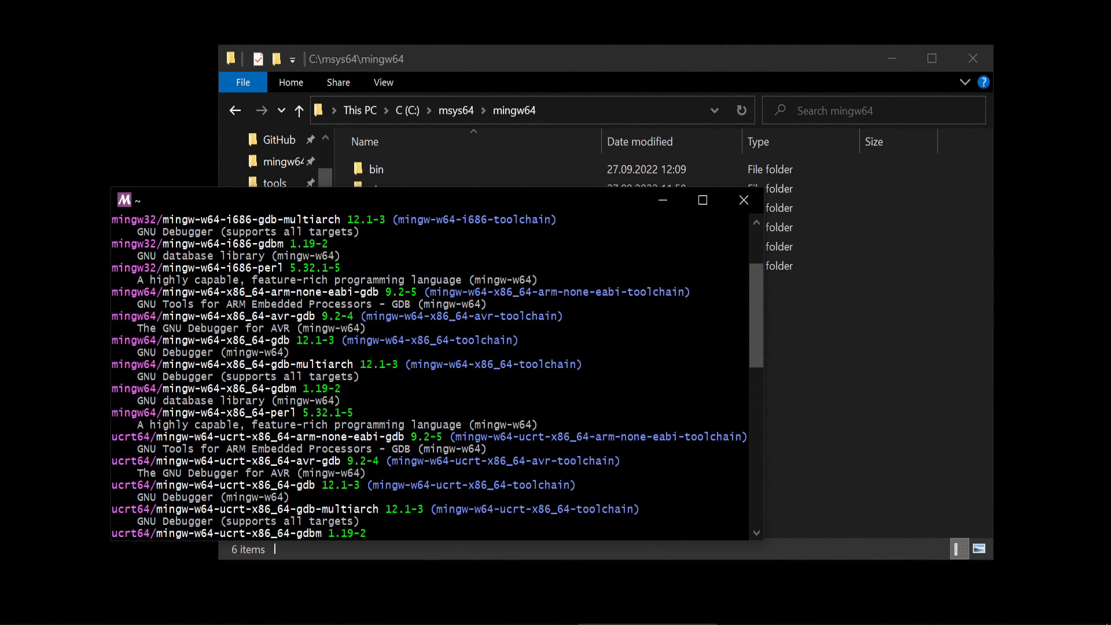
{"action": "double_click", "coordinate": [223, 340]}
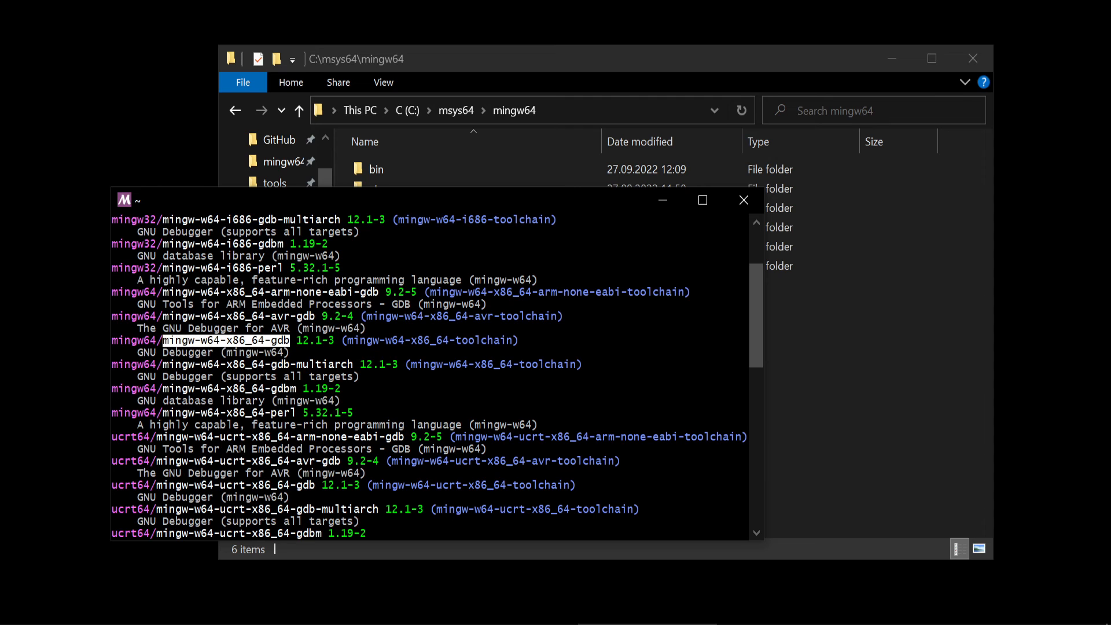
{"action": "type", "text": "pacman -S mingw-w64-x86_64-gdb"}
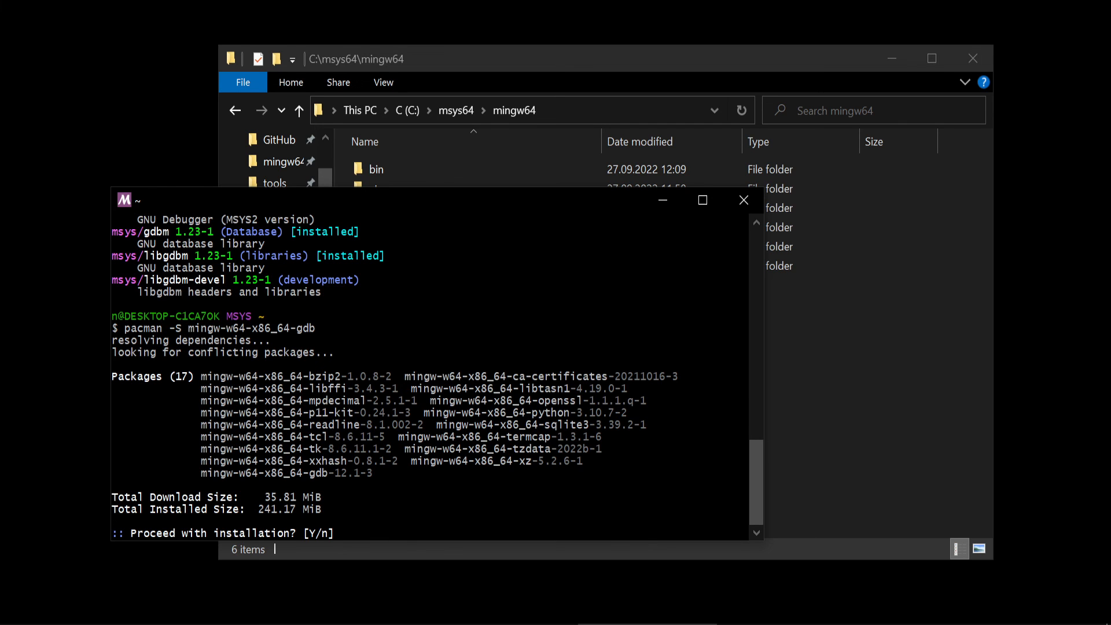
{"action": "type", "text": "Y"}
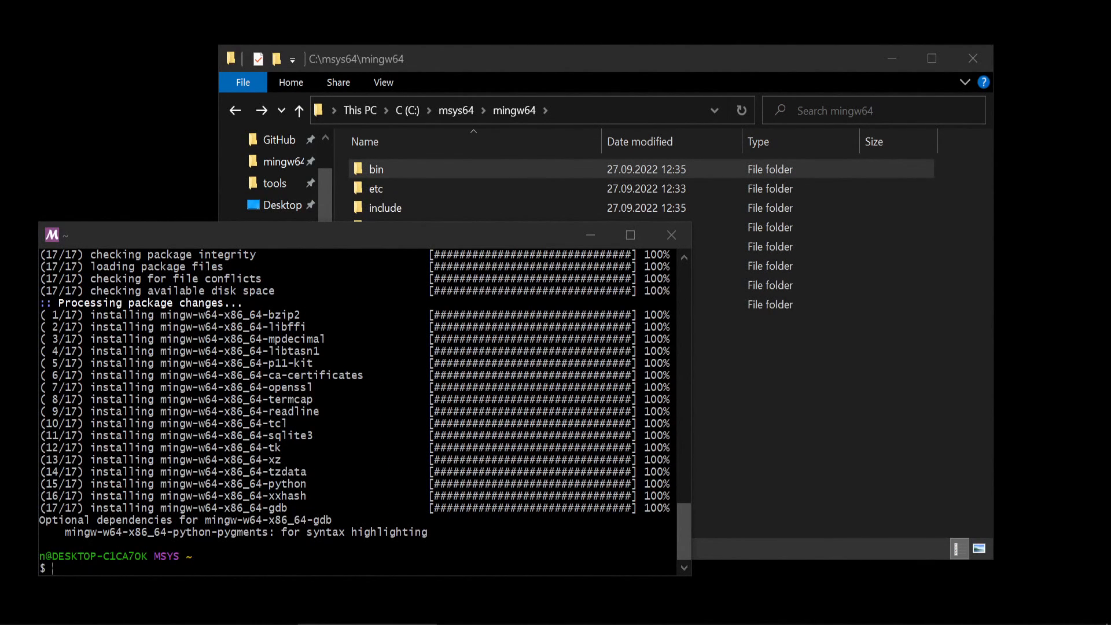
Browse to C:\msys64\mingw64\bin to confirm gdb.exe sits beside gcc.exe and g++.exe
{"action": "left_click", "coordinate": [375, 169]}
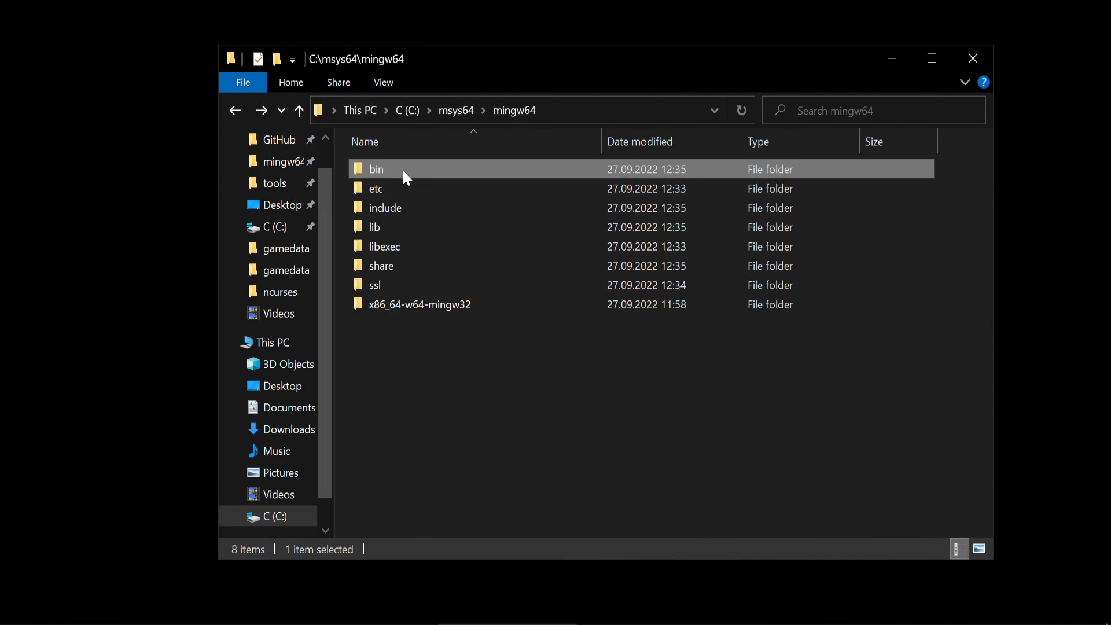
{"action": "double_click", "coordinate": [375, 169]}
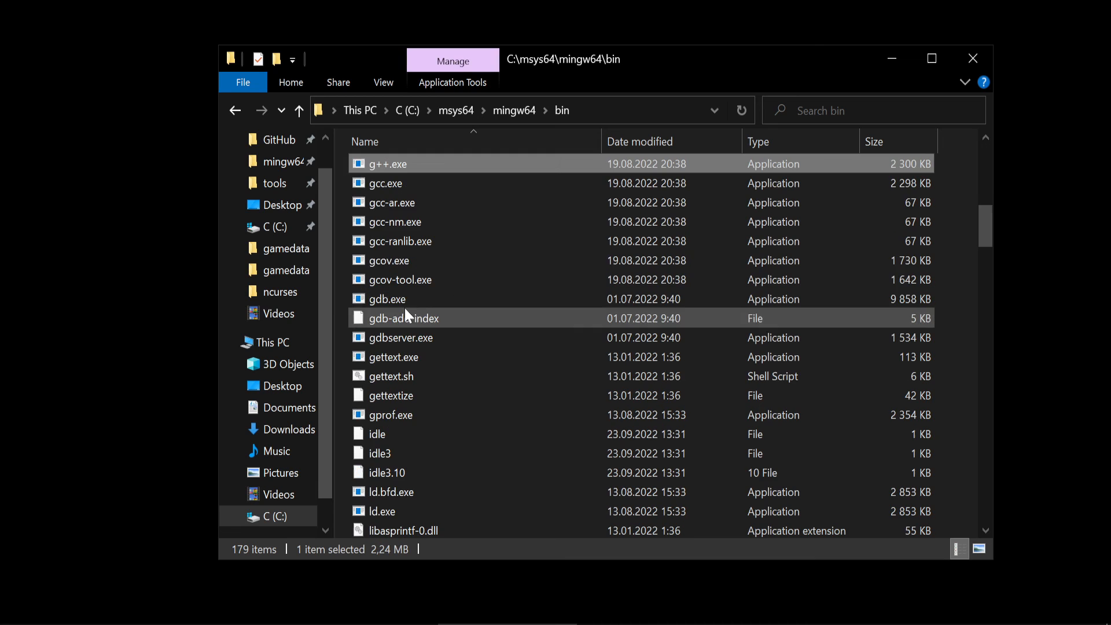